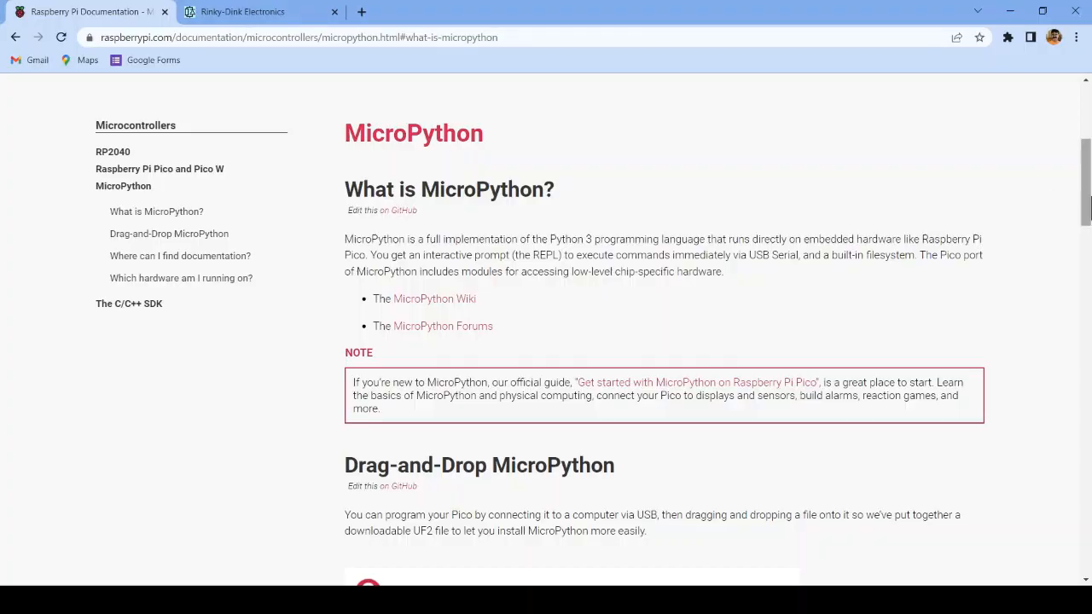
Scroll through the Thonny website's feature list to look over what the IDE offers
scroll(up, 3)
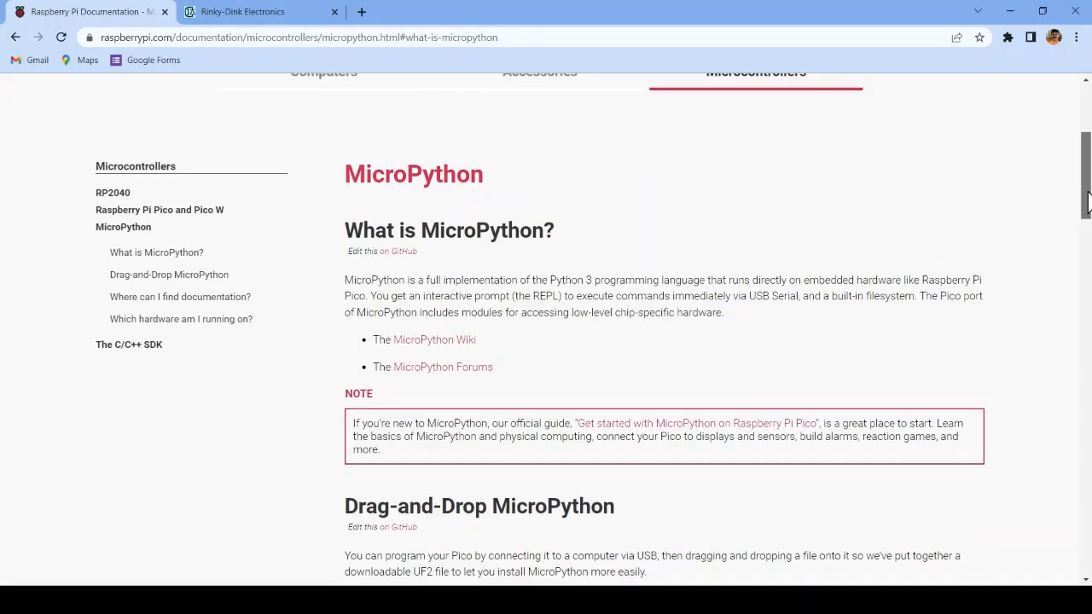
scroll(up, 3)
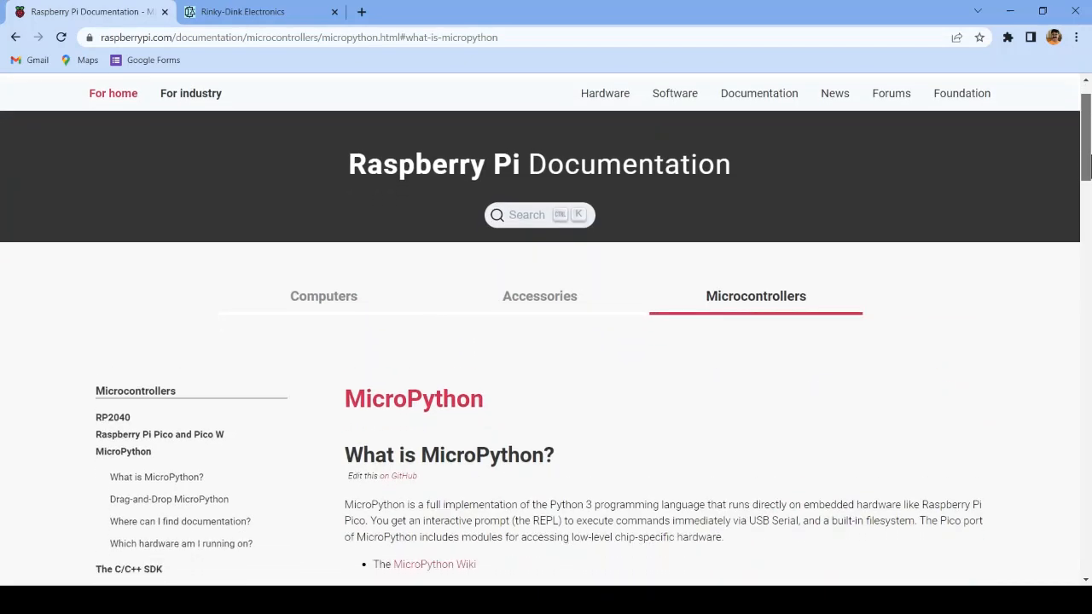
scroll(down, 3)
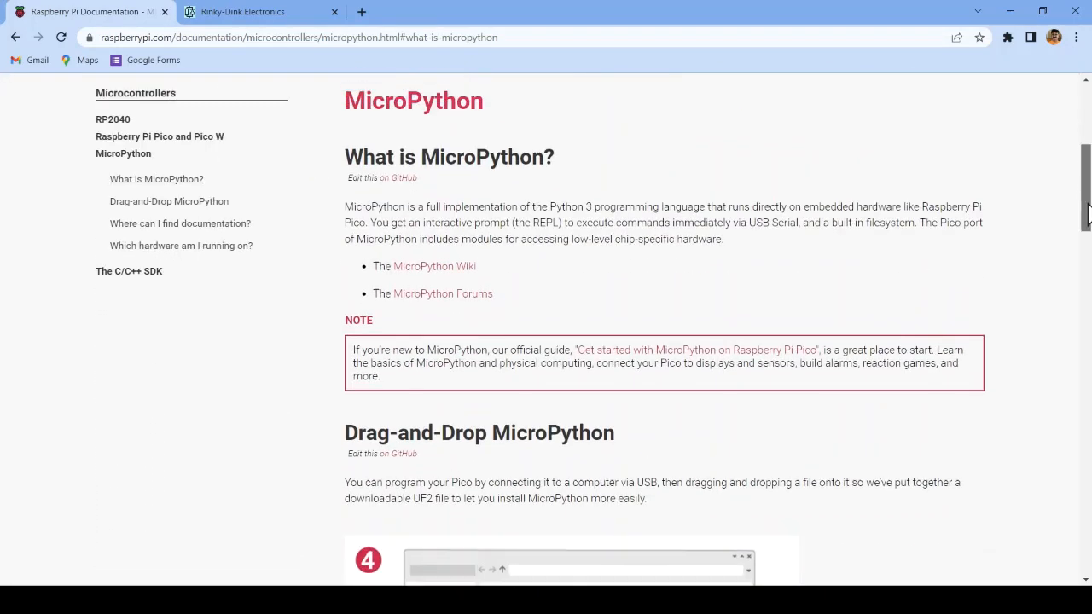
scroll(up, 3)
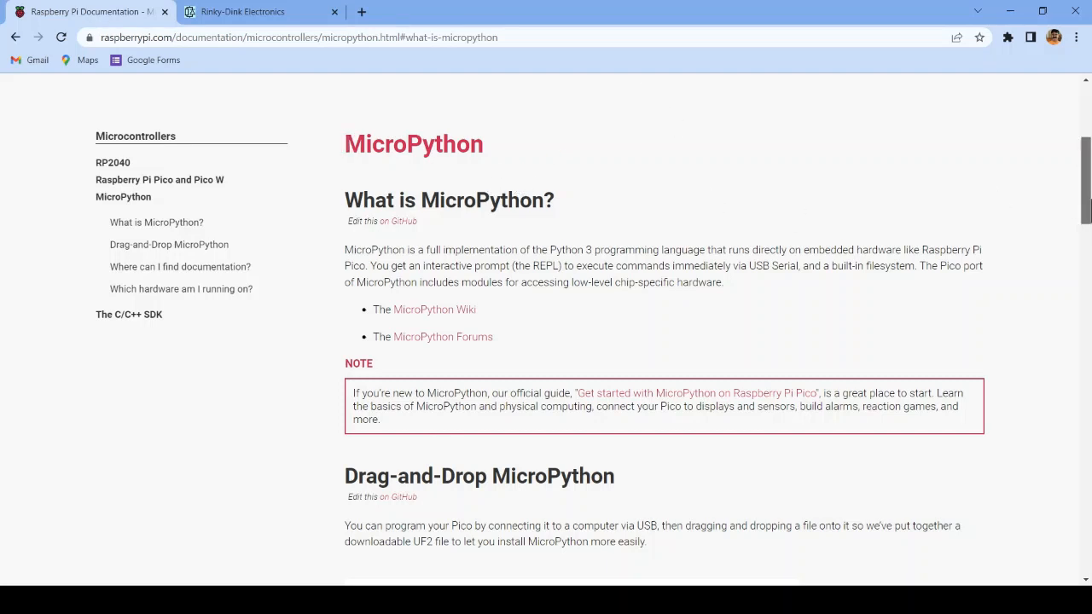
scroll(down, 3)
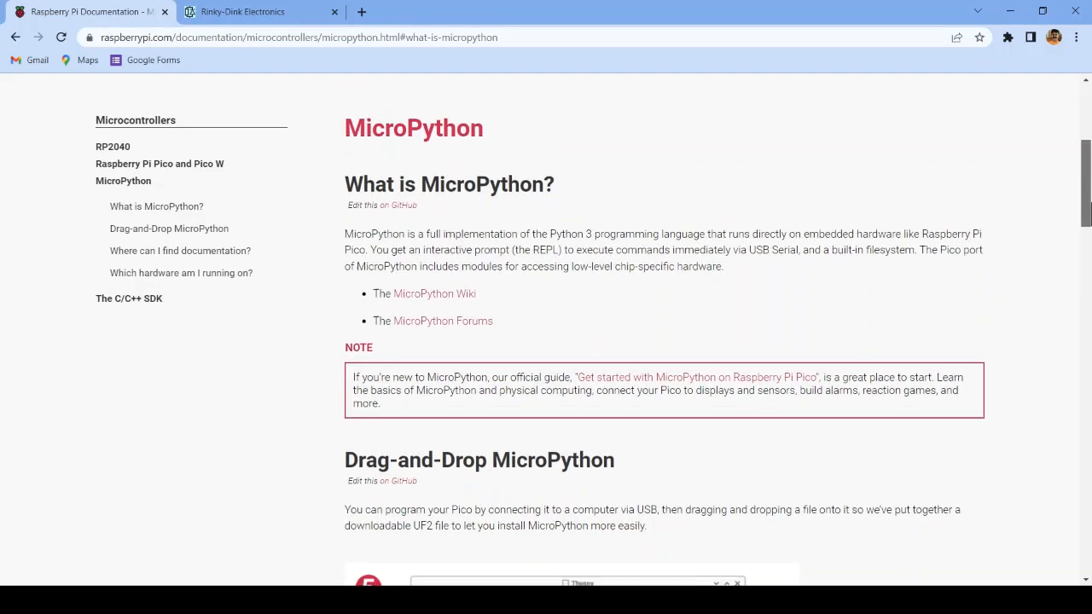
scroll(down, 3)
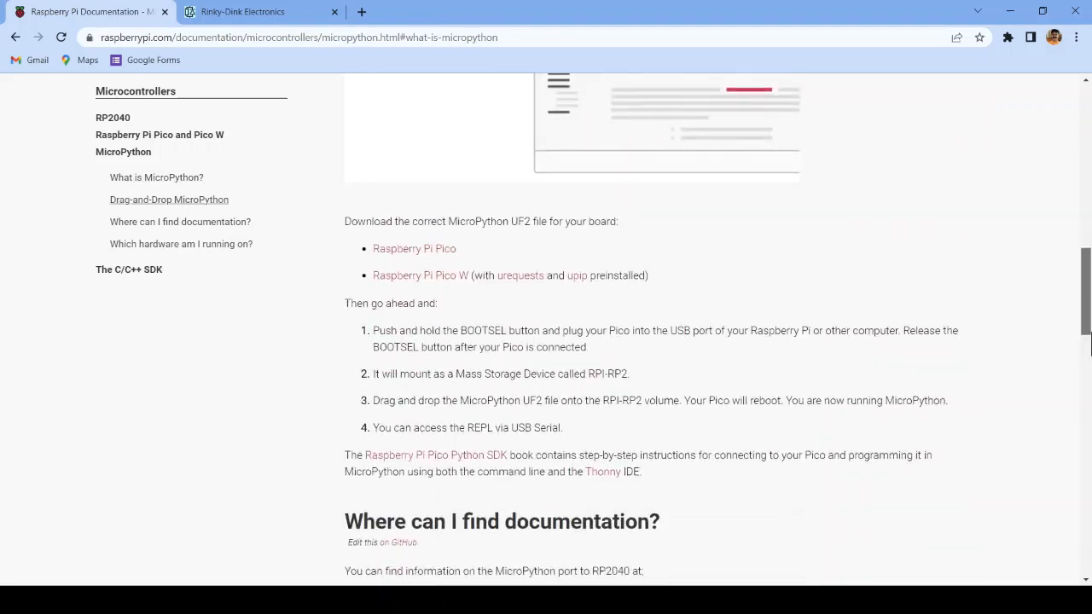
scroll(up, 3)
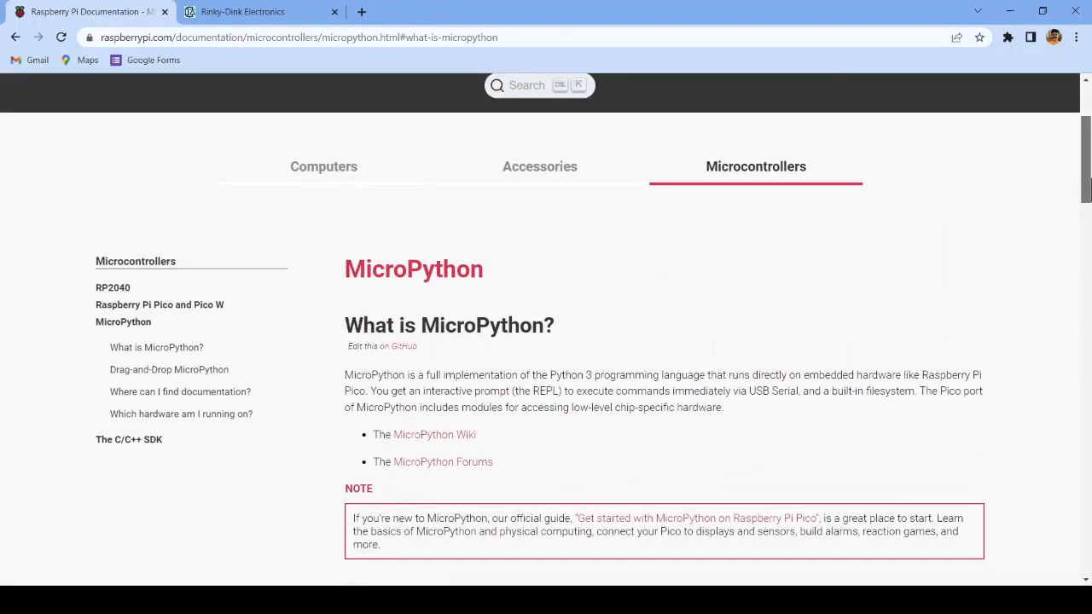
scroll(down, 3)
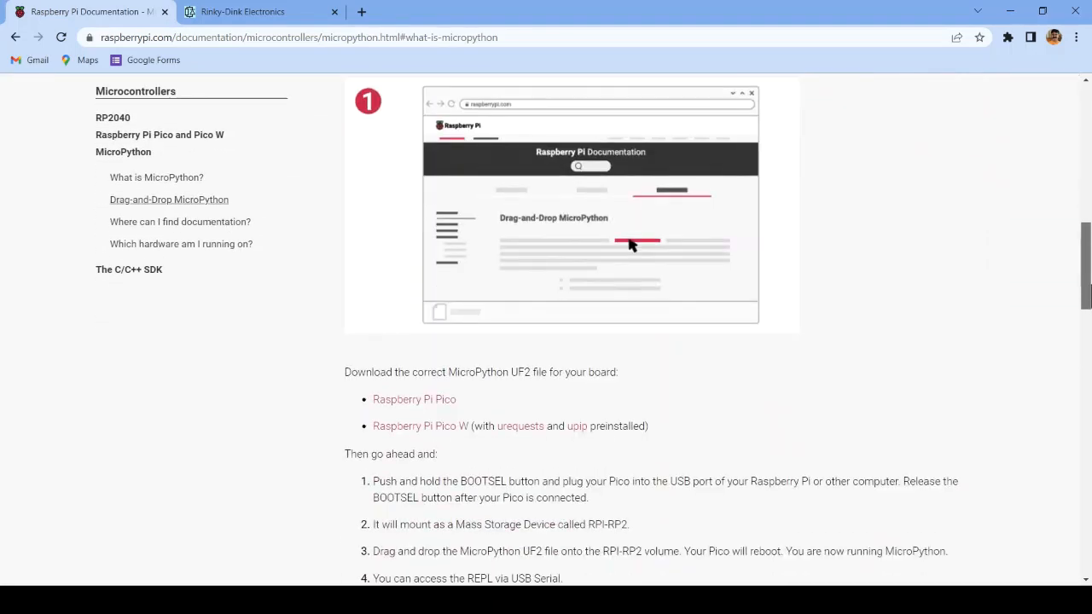
scroll(down, 3)
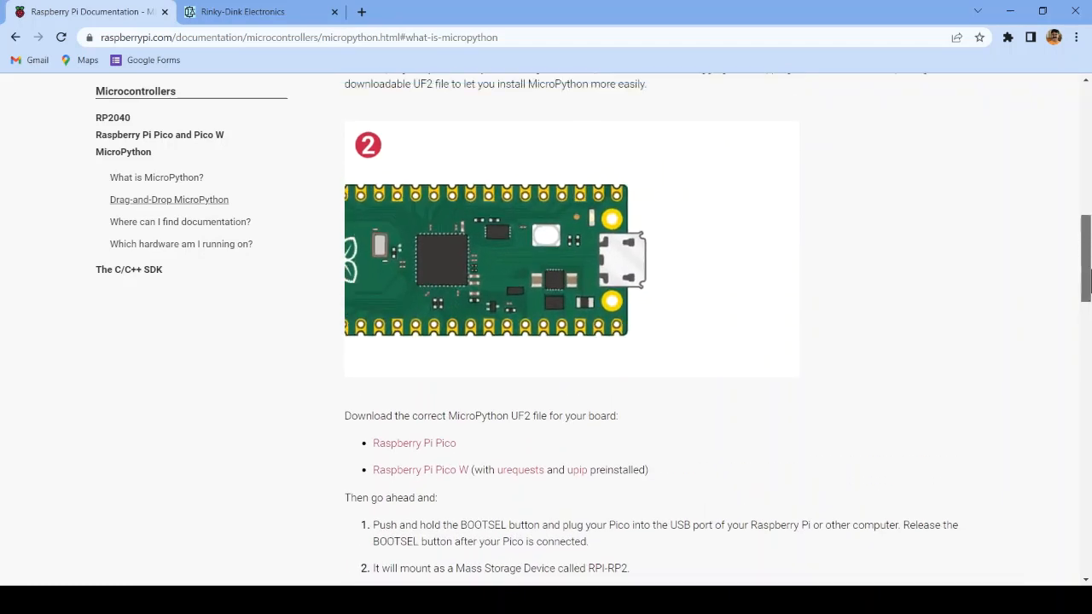
scroll(up, 3)
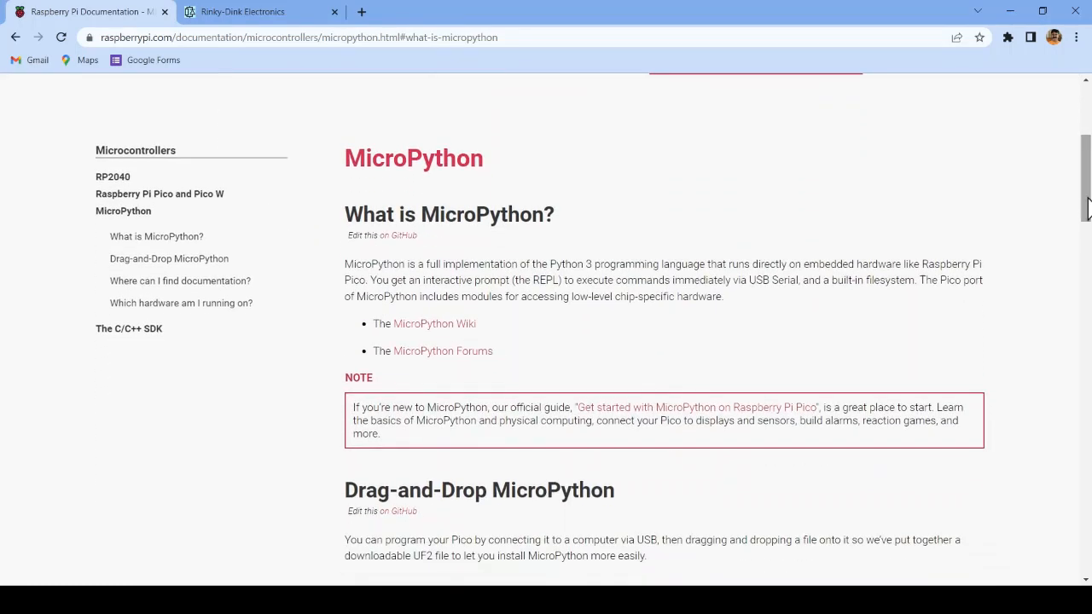
mouse_move(1083, 196)
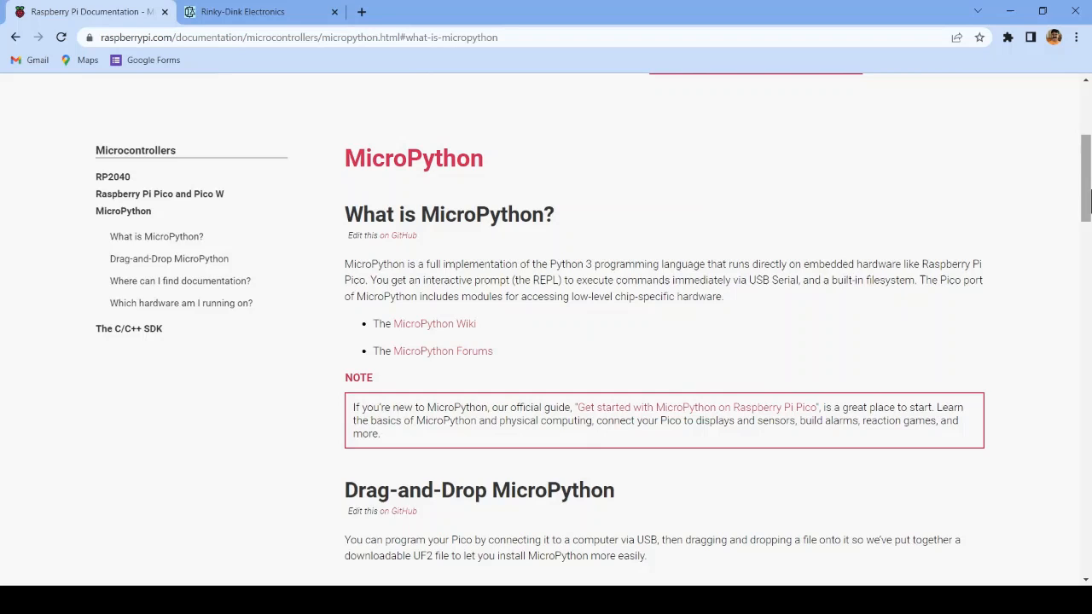
mouse_move(635, 275)
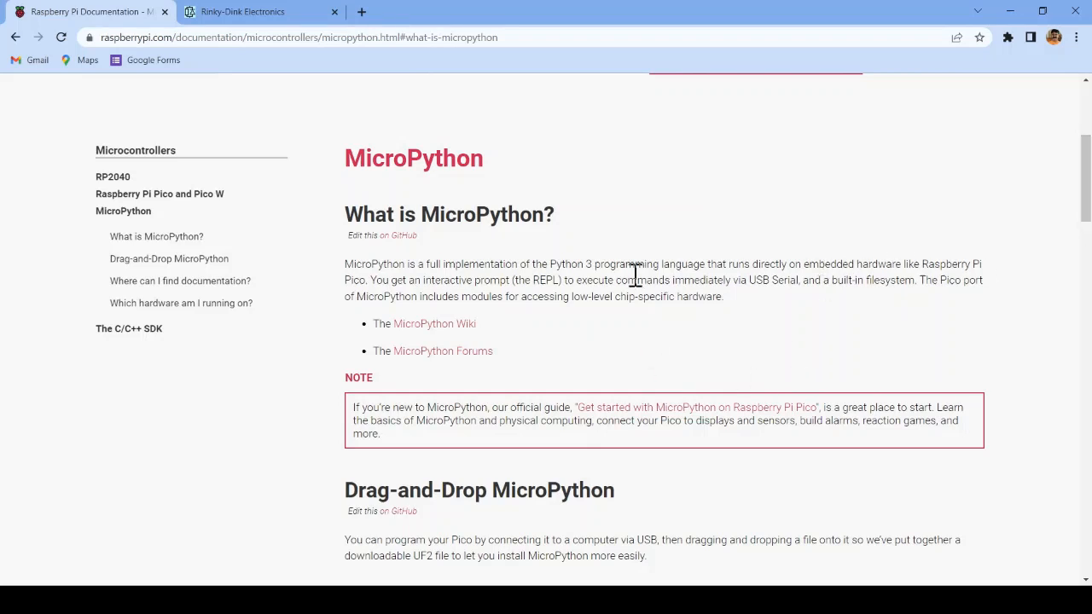
mouse_move(611, 164)
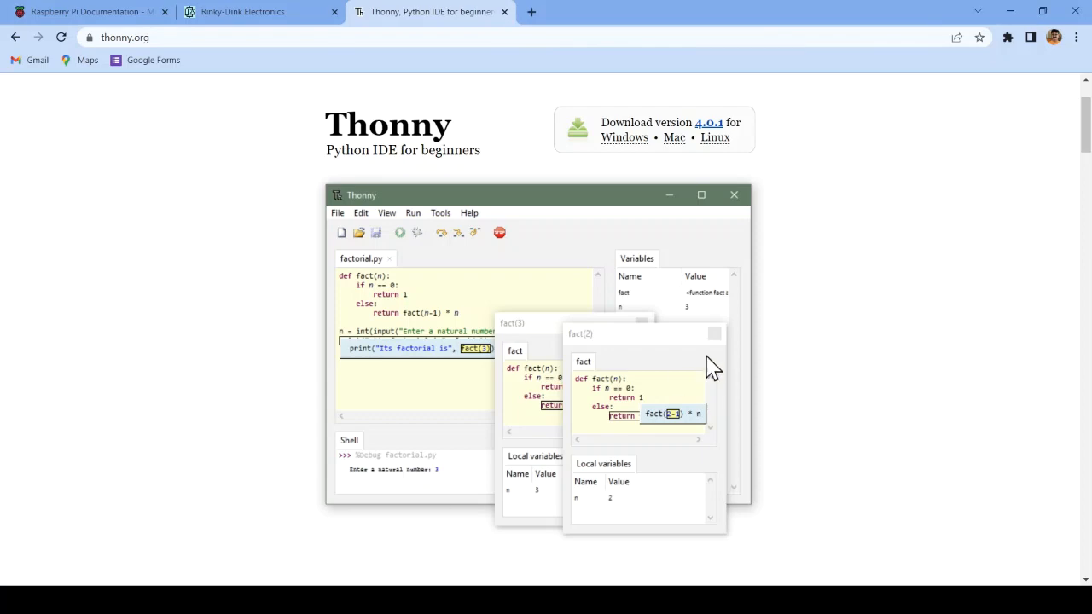
Browse the remaining features, then bring up the Thonny editor and the Running_001 image from the taskbar
scroll(down, 3)
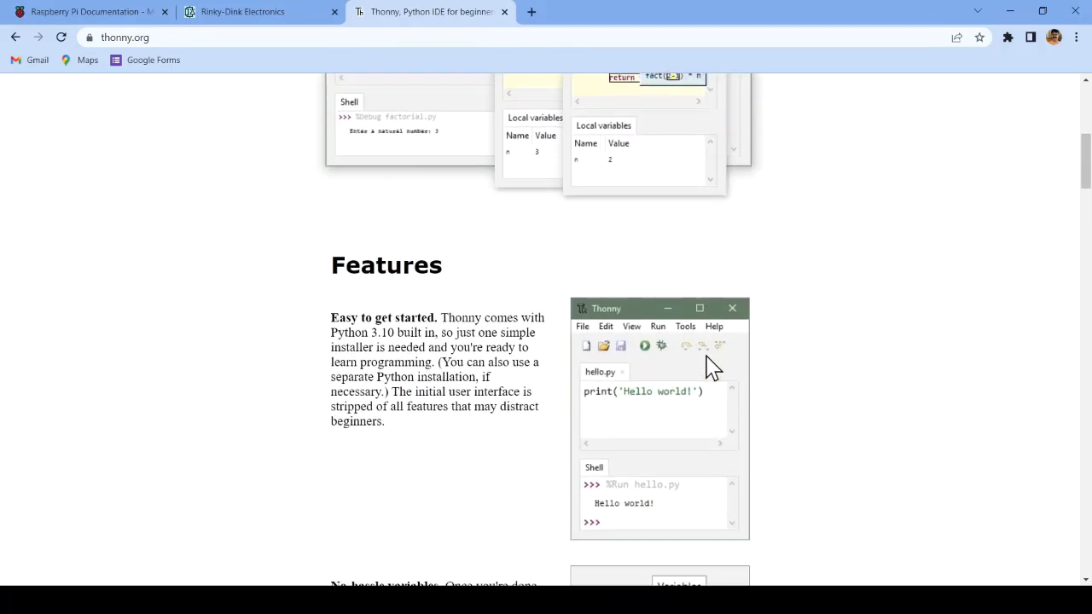
scroll(down, 3)
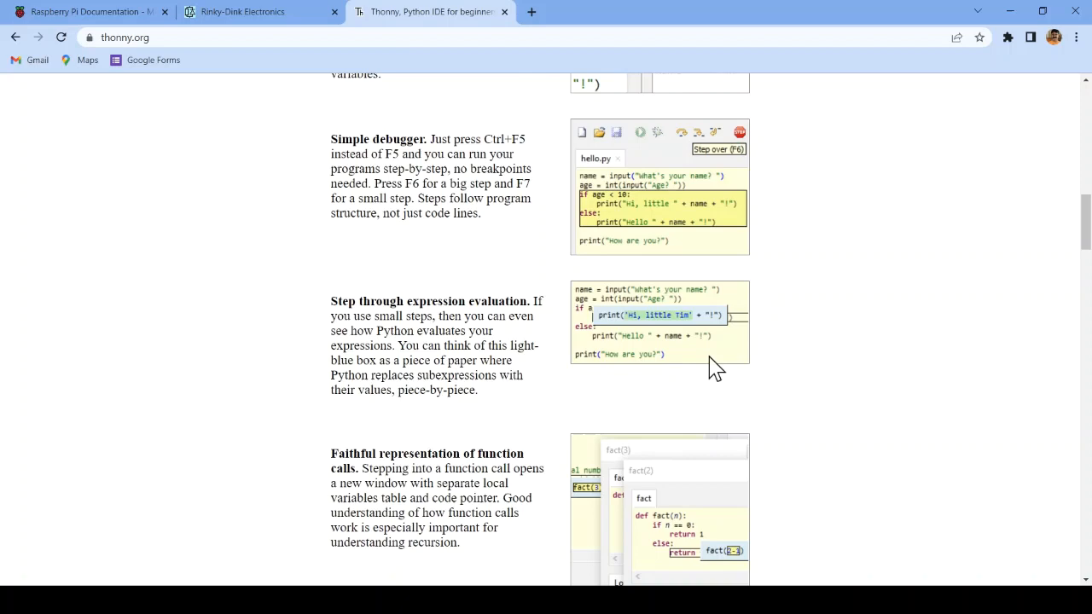
scroll(down, 3)
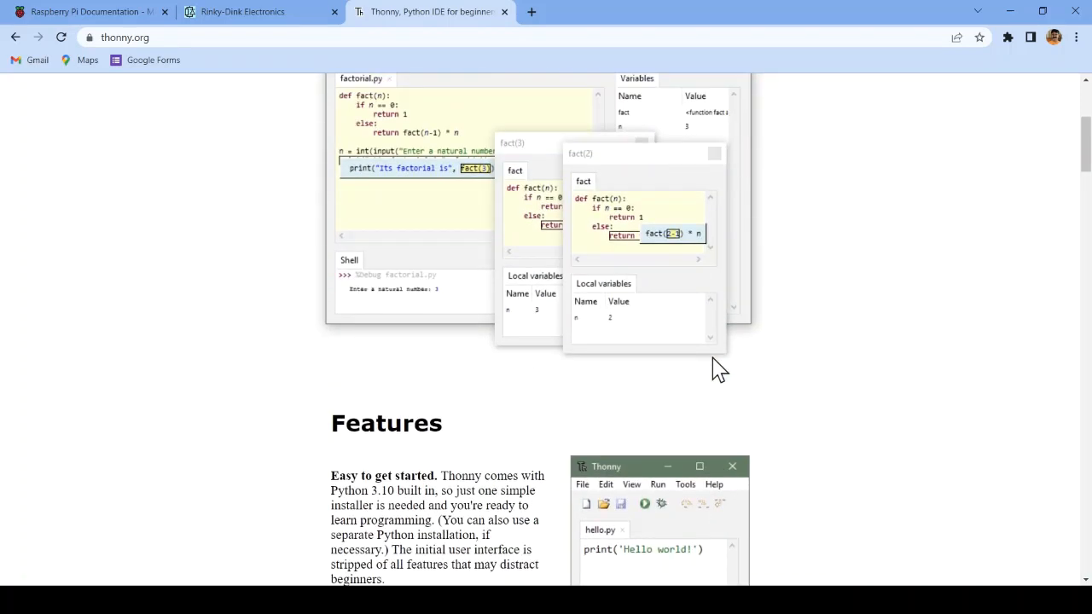
scroll(up, 3)
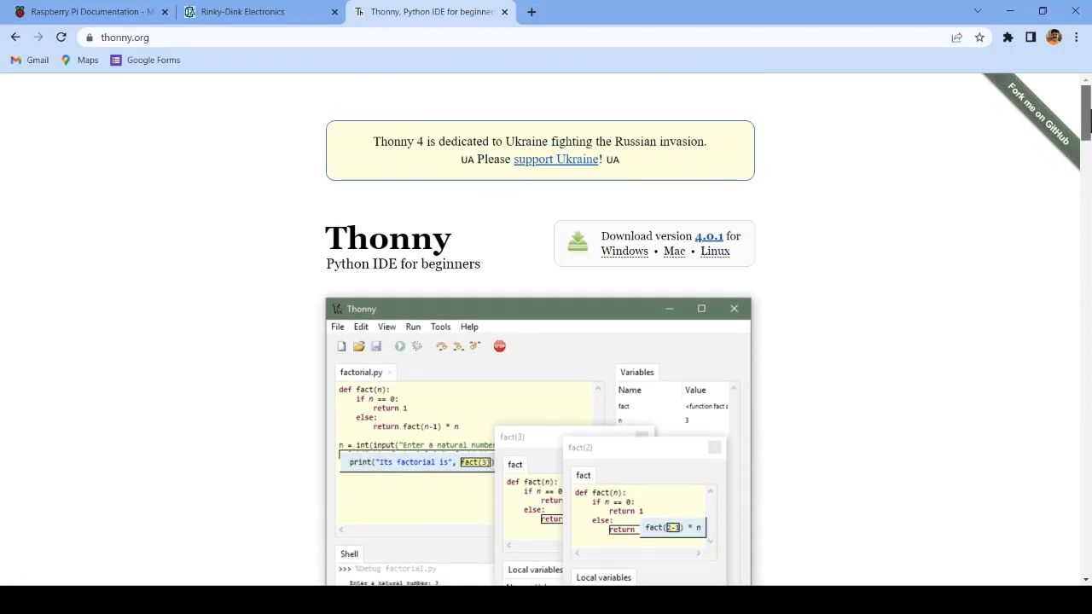
scroll(down, 3)
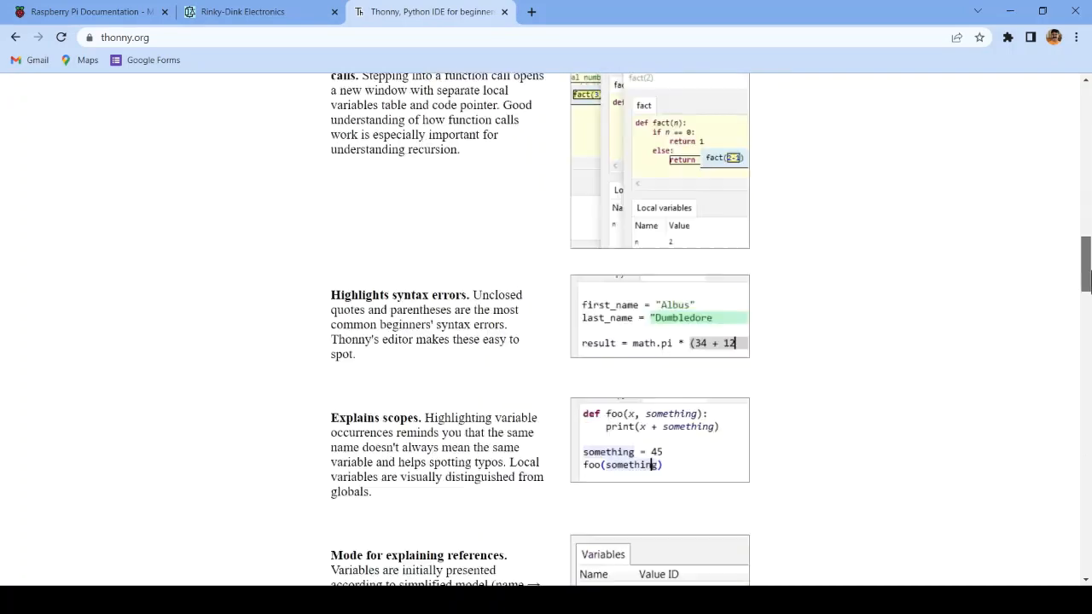
scroll(up, 3)
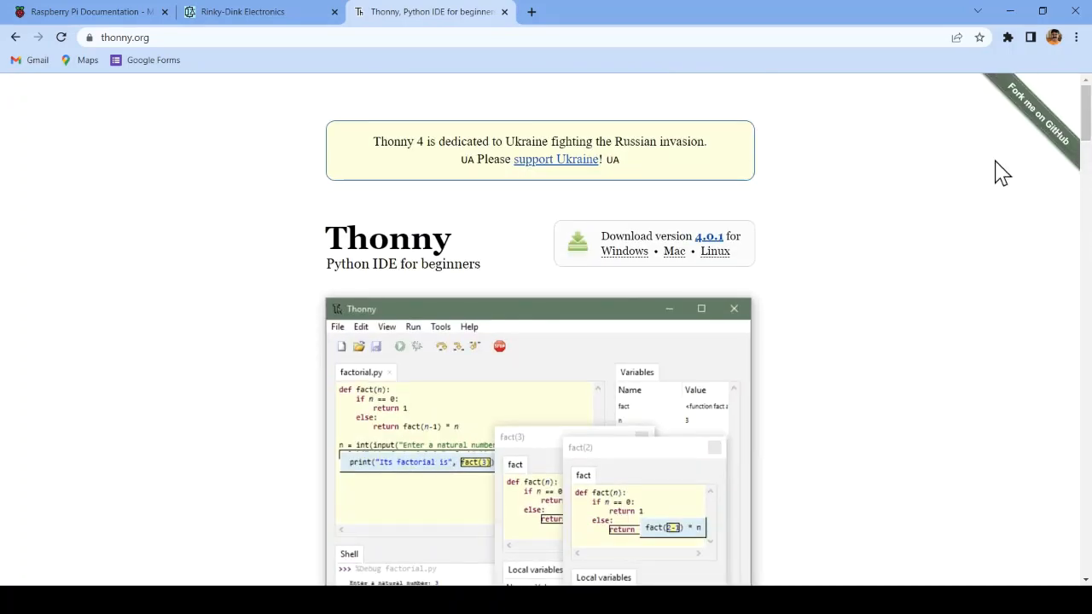
scroll(down, 3)
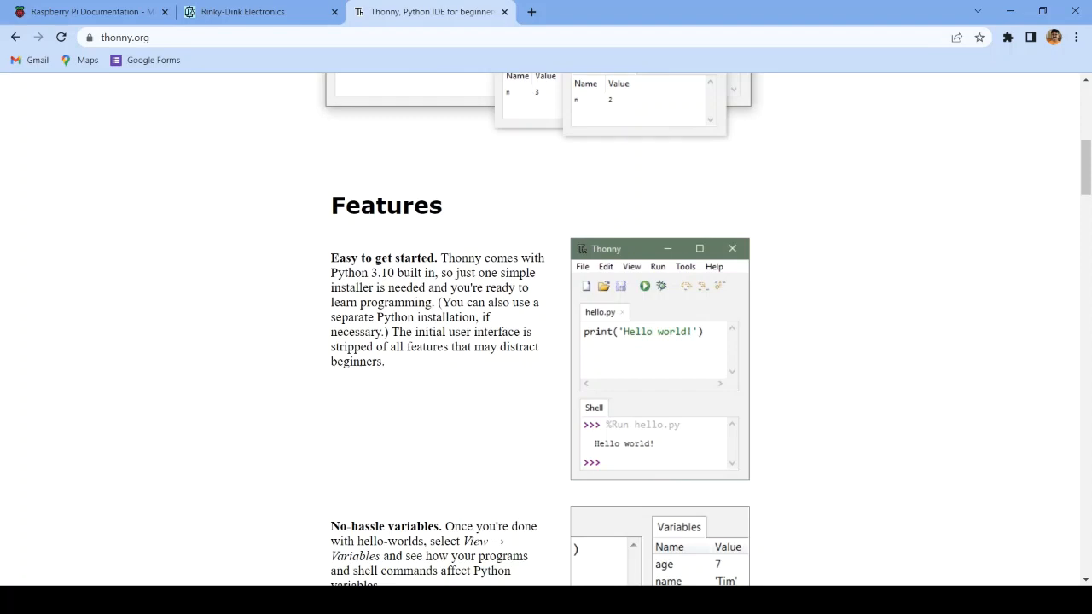
click(684, 601)
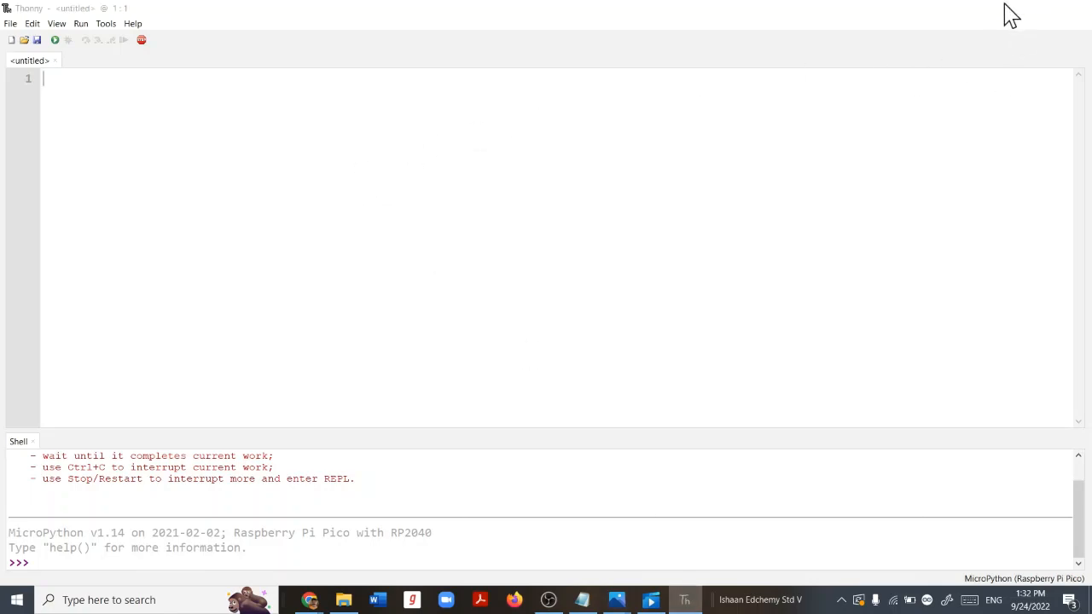
click(616, 601)
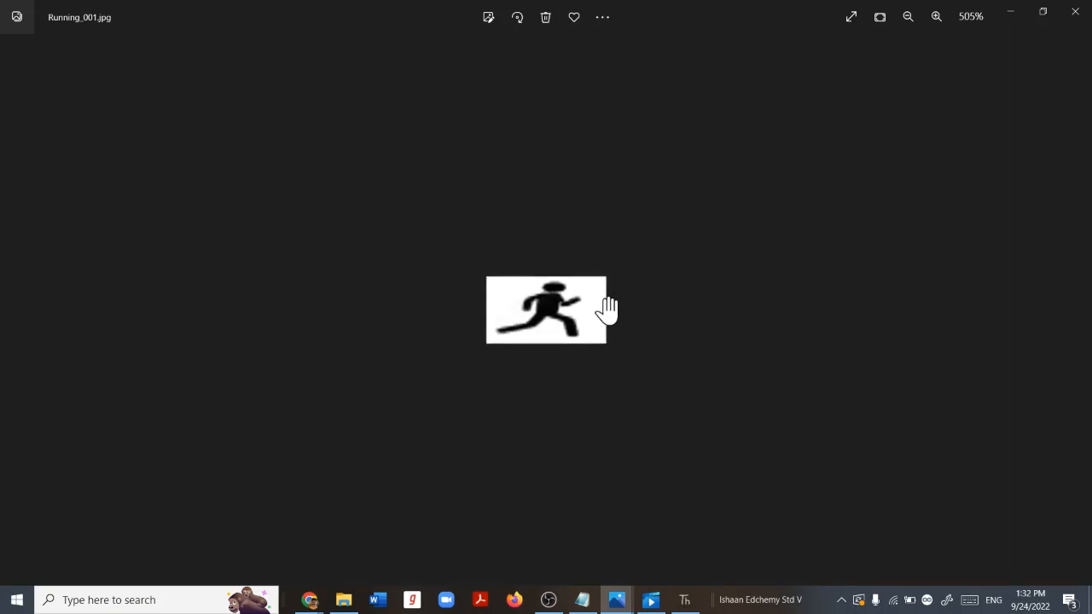
Show Running_001.jpg in Windows Photos and reveal its further actions such as resizing
click(935, 17)
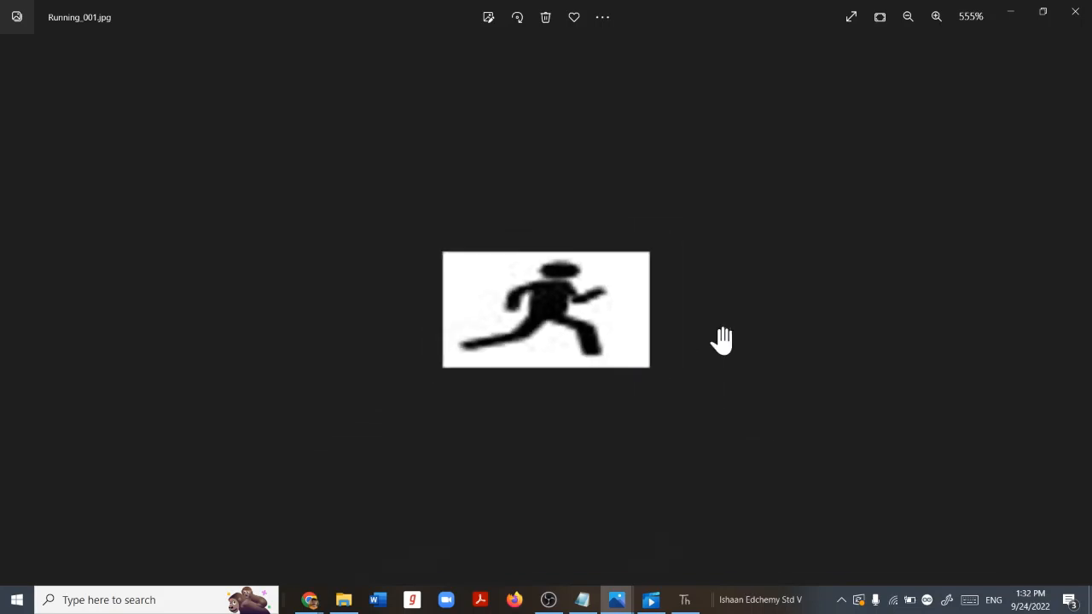
click(602, 17)
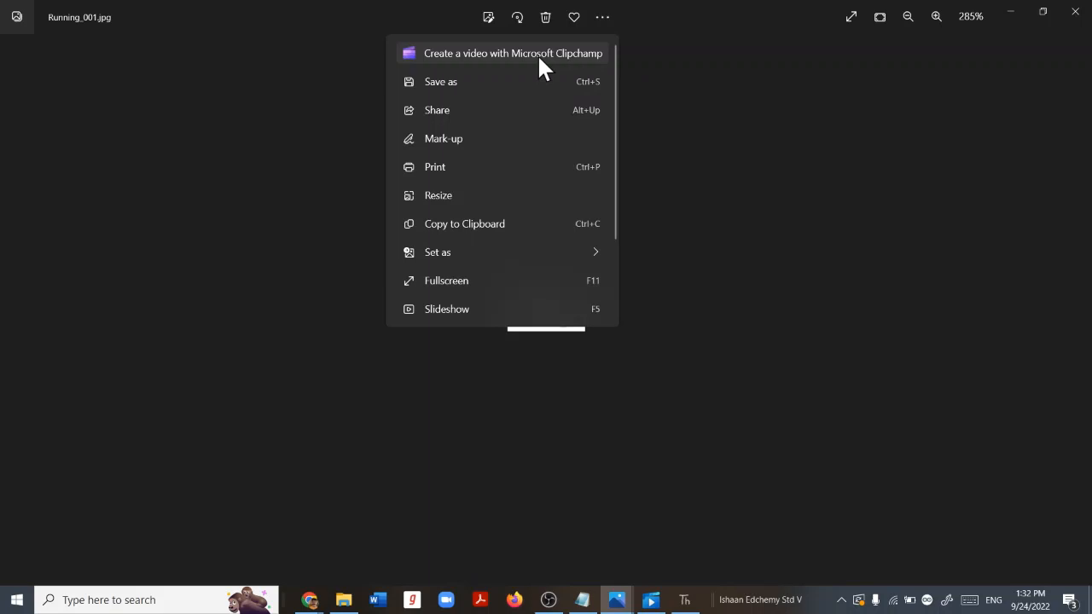
Check in Resize image that Running_001 is 48 by 27 pixels, then dismiss the dialog unsaved
click(437, 194)
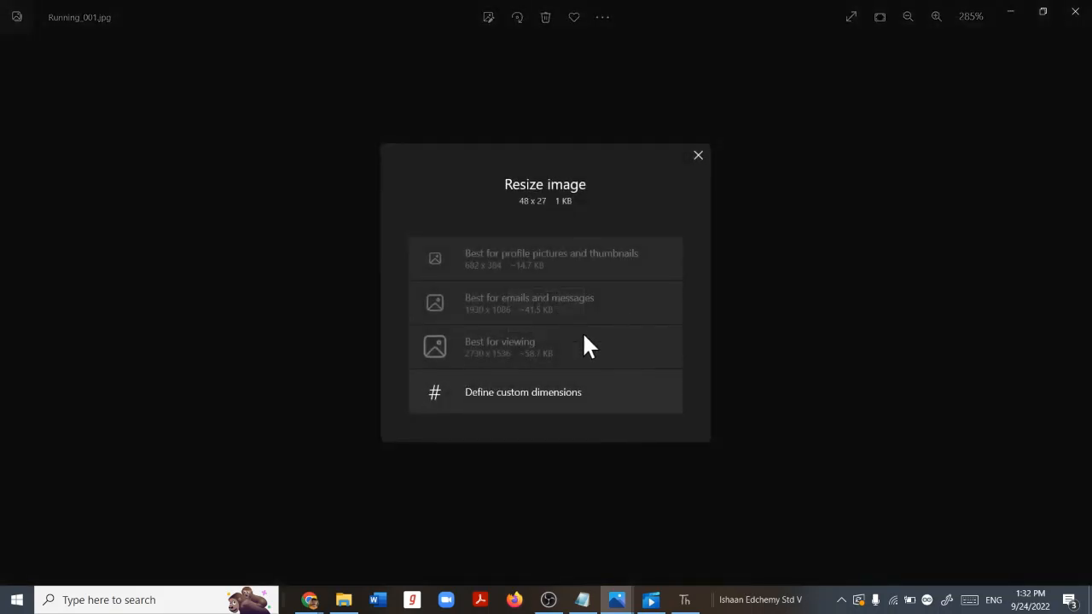
mouse_move(570, 411)
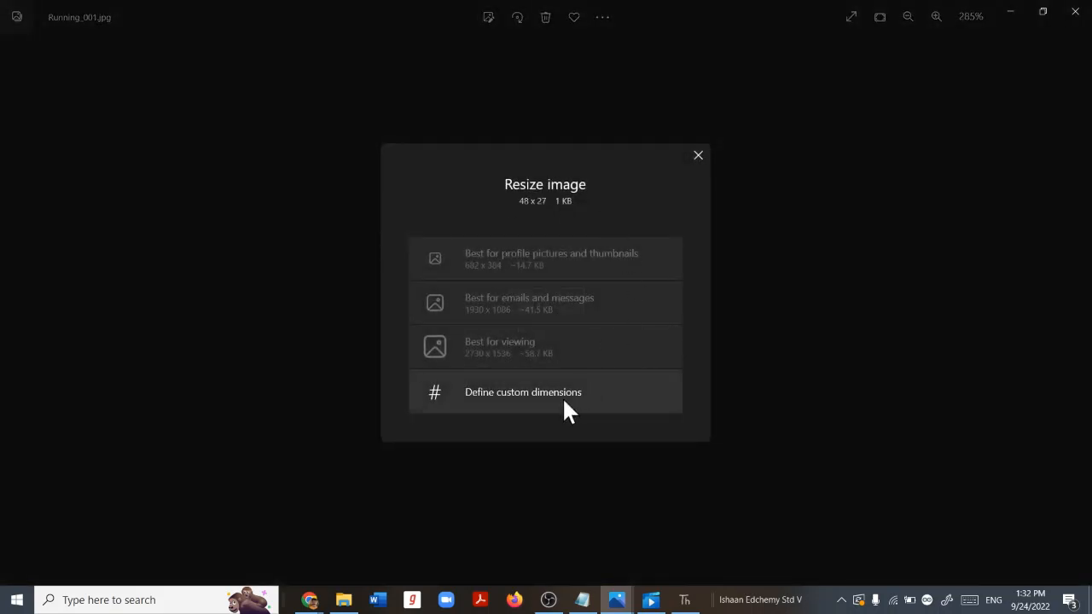
mouse_move(546, 208)
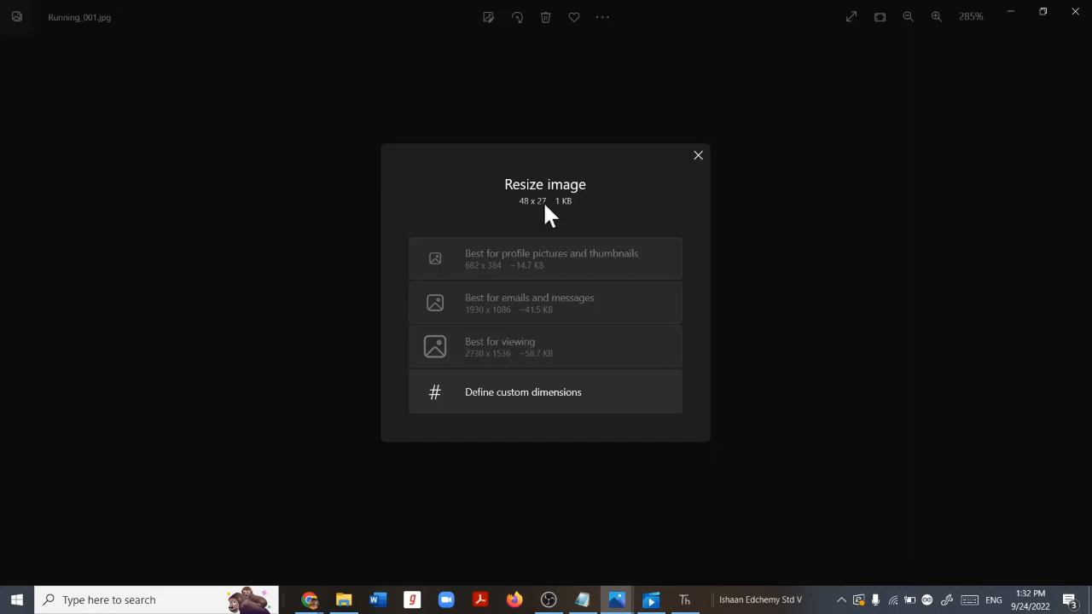
click(522, 391)
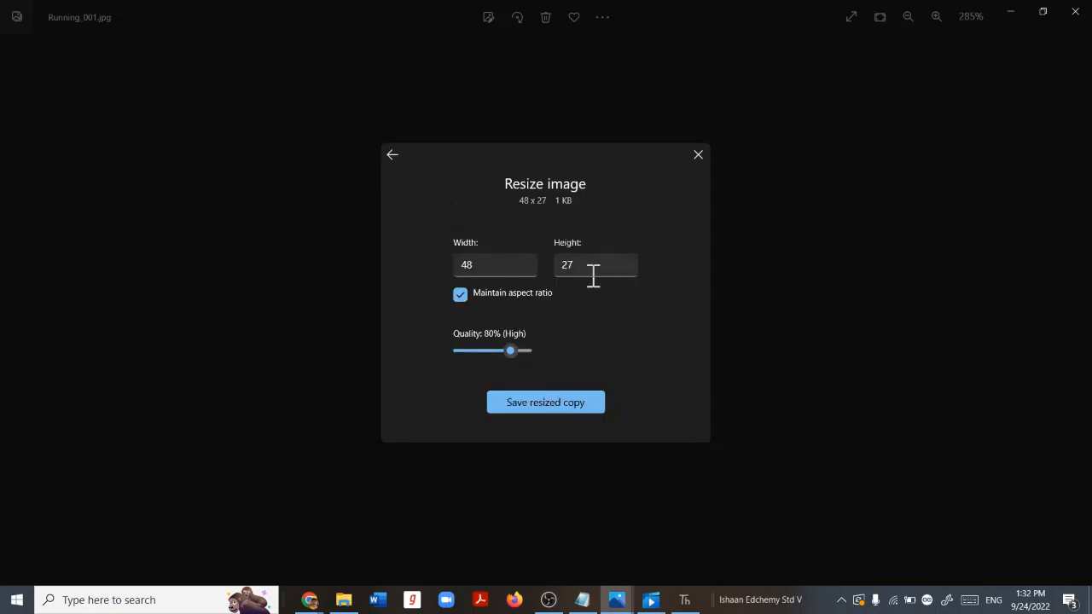
mouse_move(692, 211)
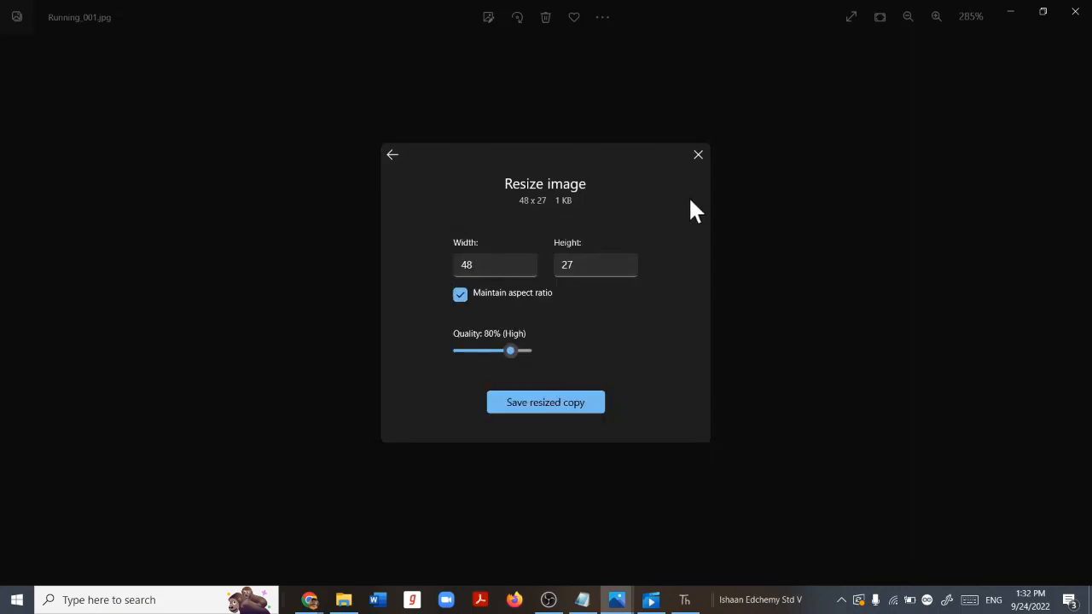
click(698, 153)
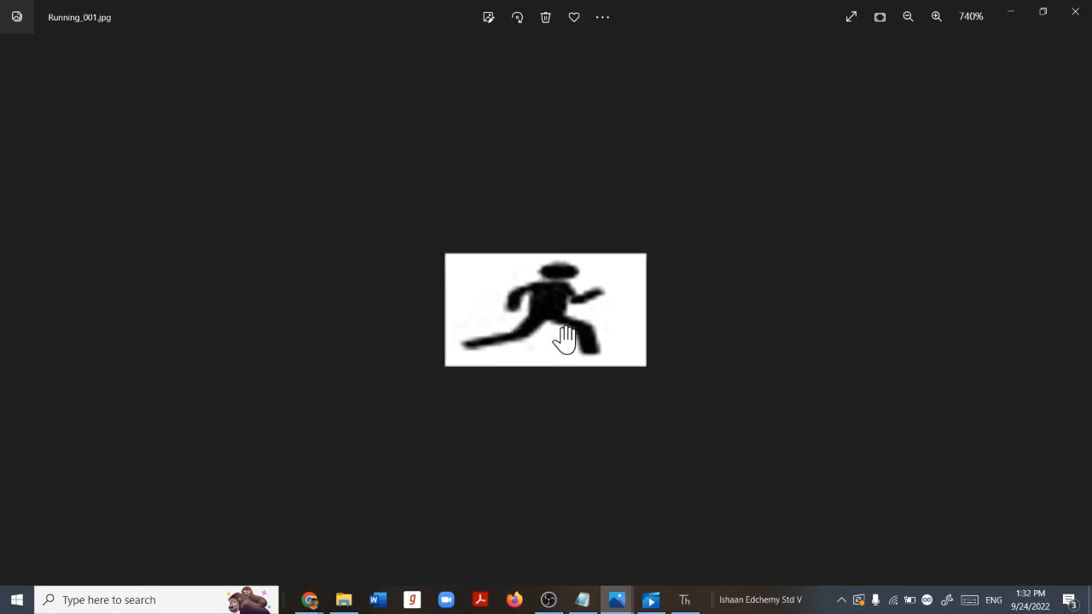
click(935, 18)
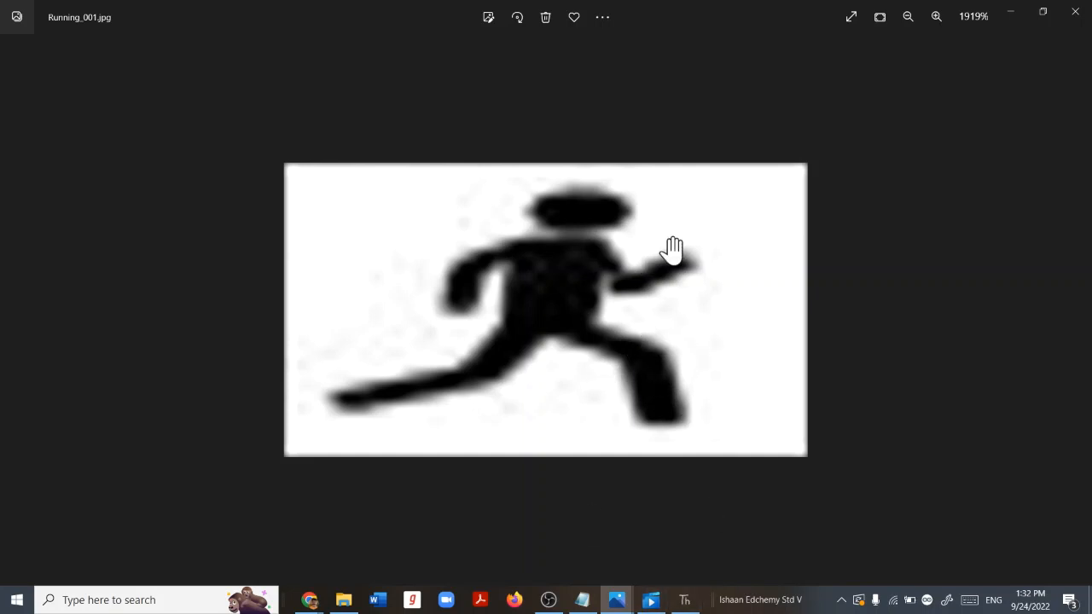
mouse_move(546, 471)
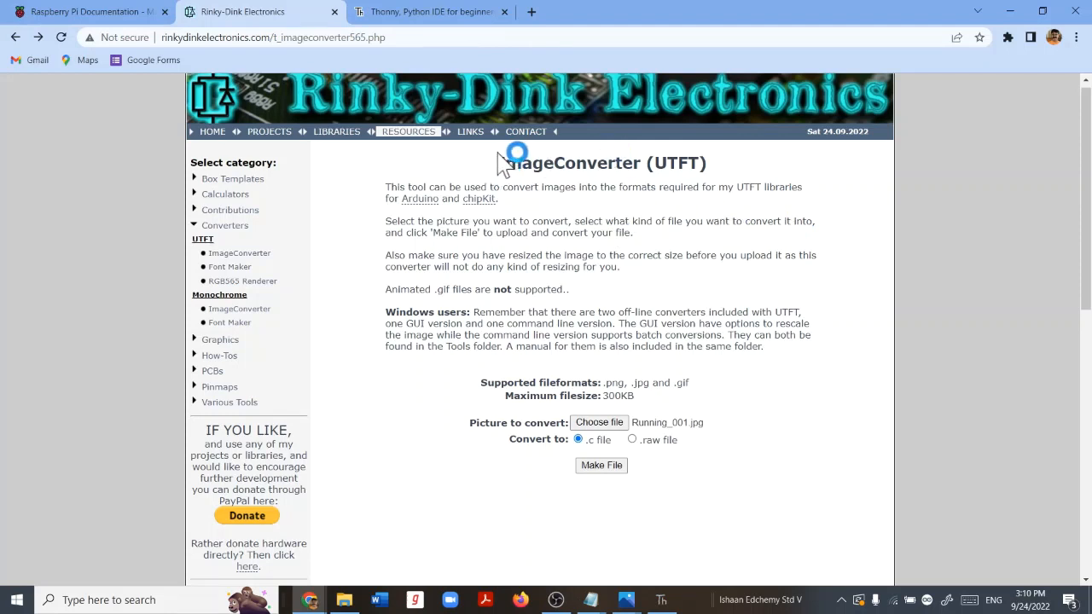
mouse_move(675, 280)
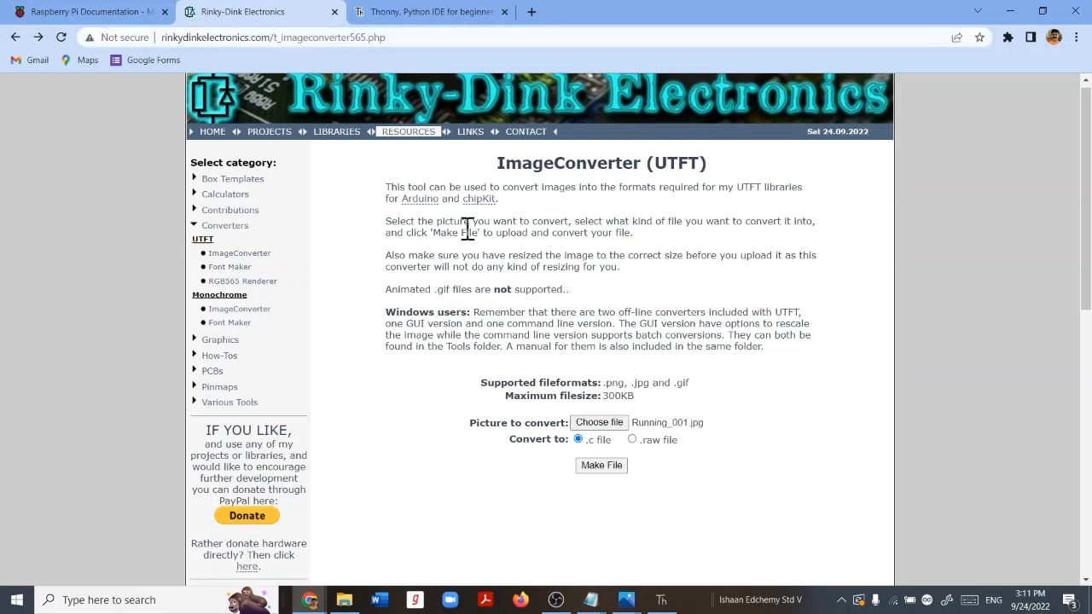
mouse_move(601, 424)
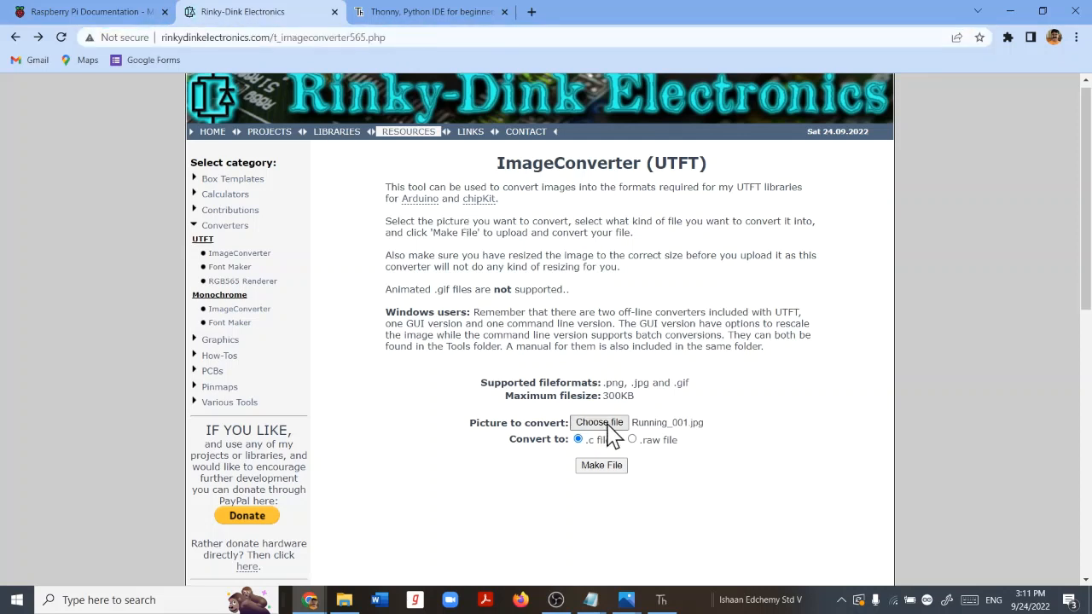
Choose Running_001.jpg from the Desktop as the picture and select .c file as the output format
click(599, 423)
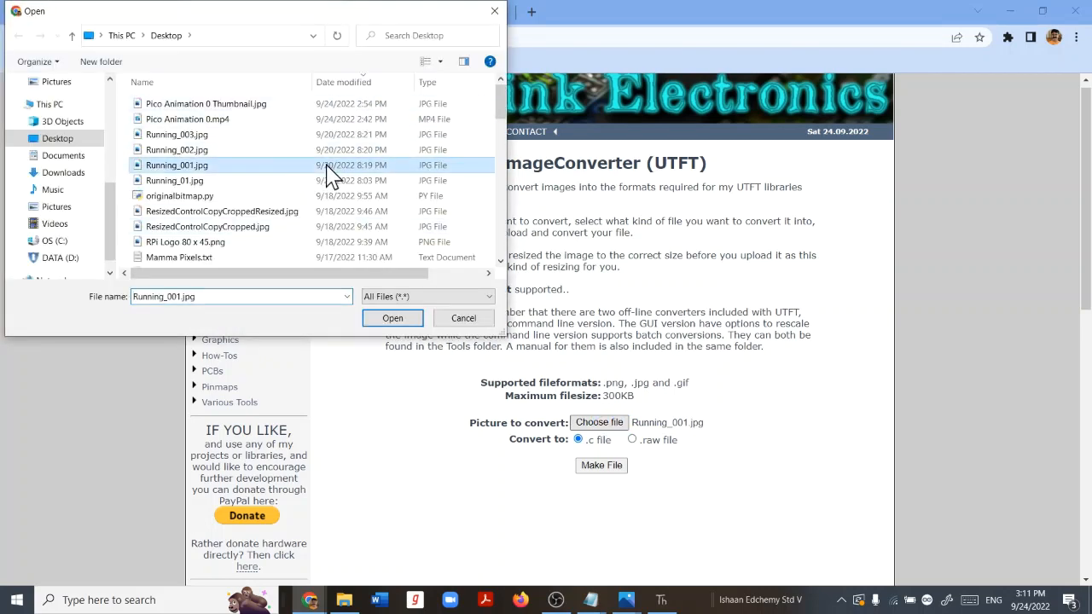
mouse_move(567, 256)
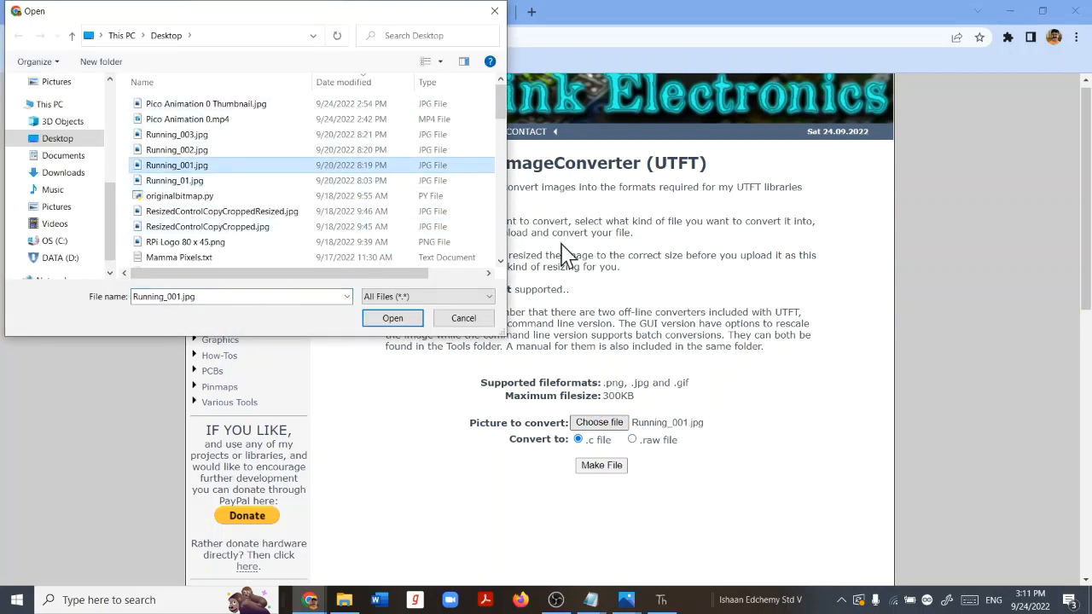
click(392, 318)
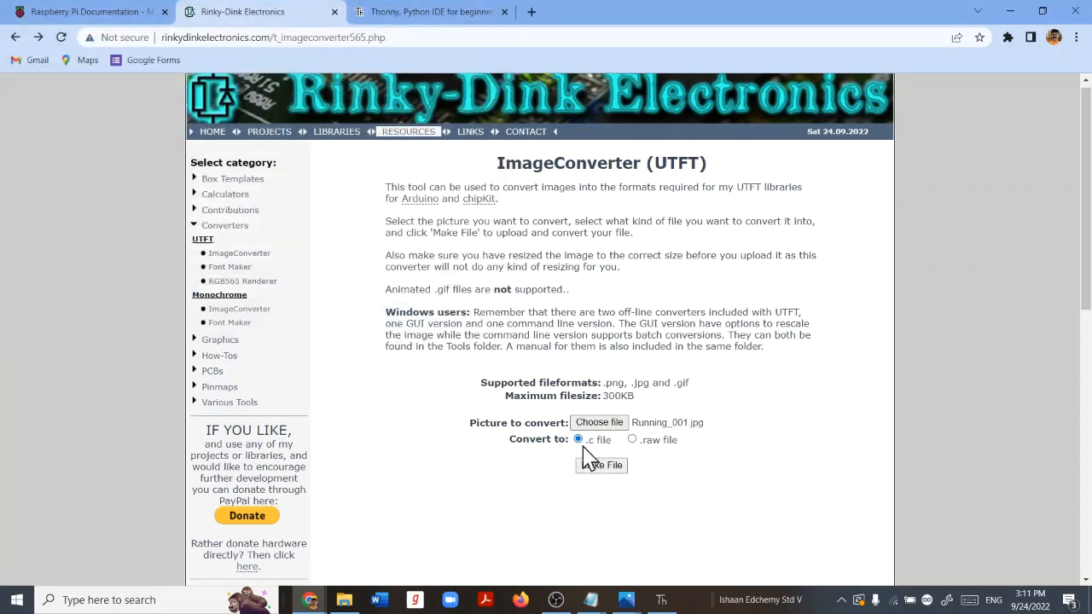
click(601, 464)
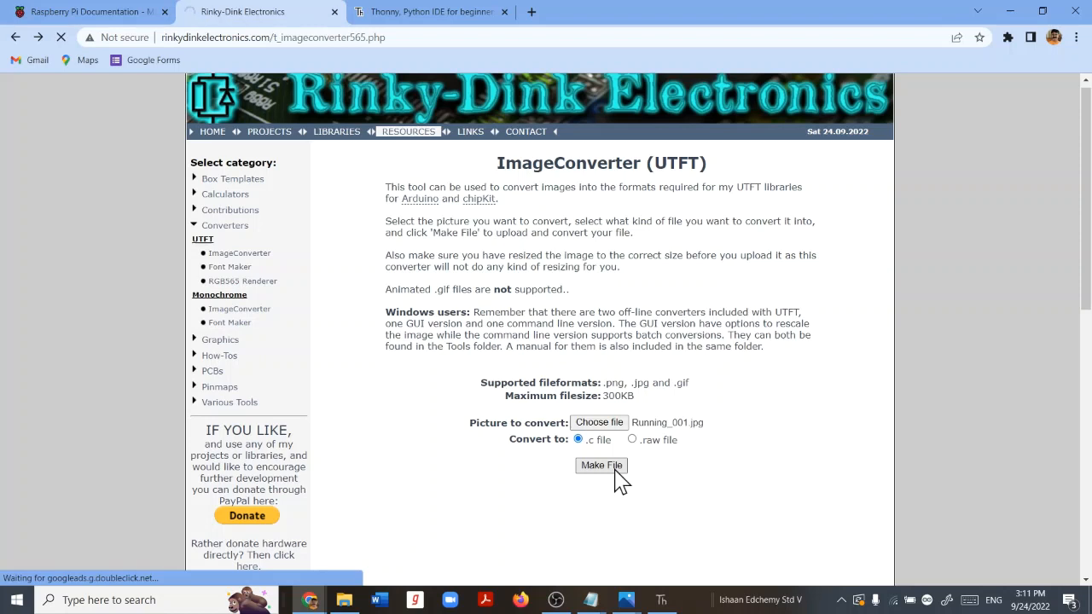
Make the C file from Running_001.jpg, download it and view its pixel array in Notepad
click(600, 464)
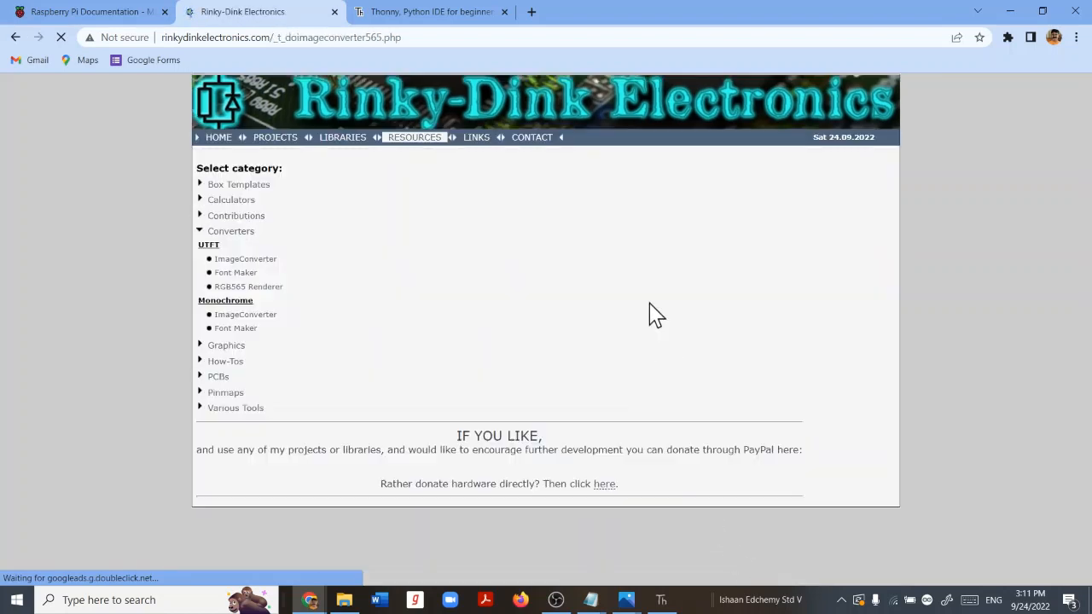
click(246, 259)
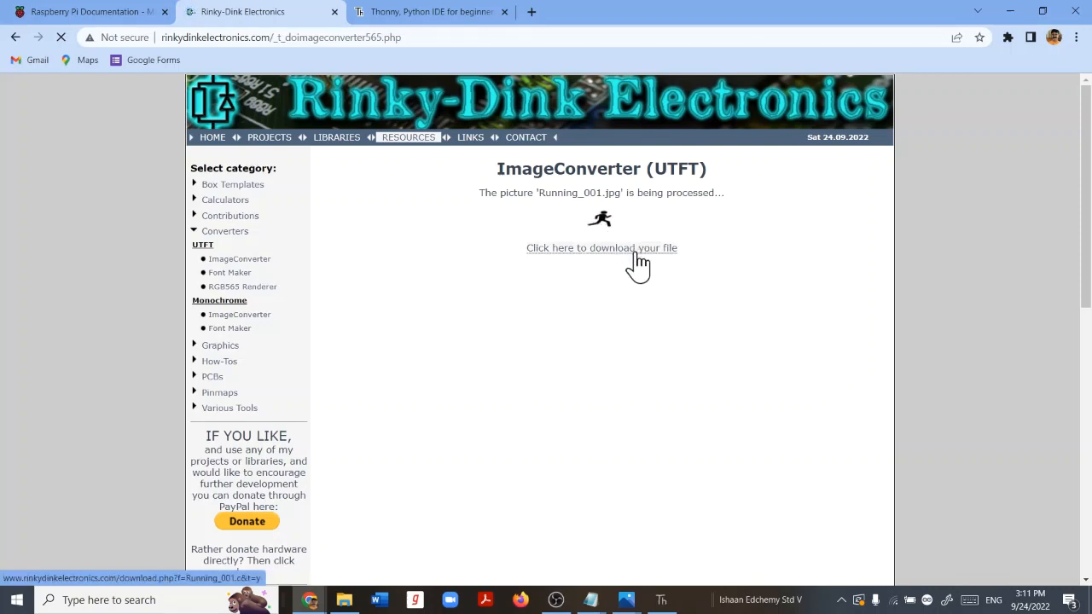
click(601, 247)
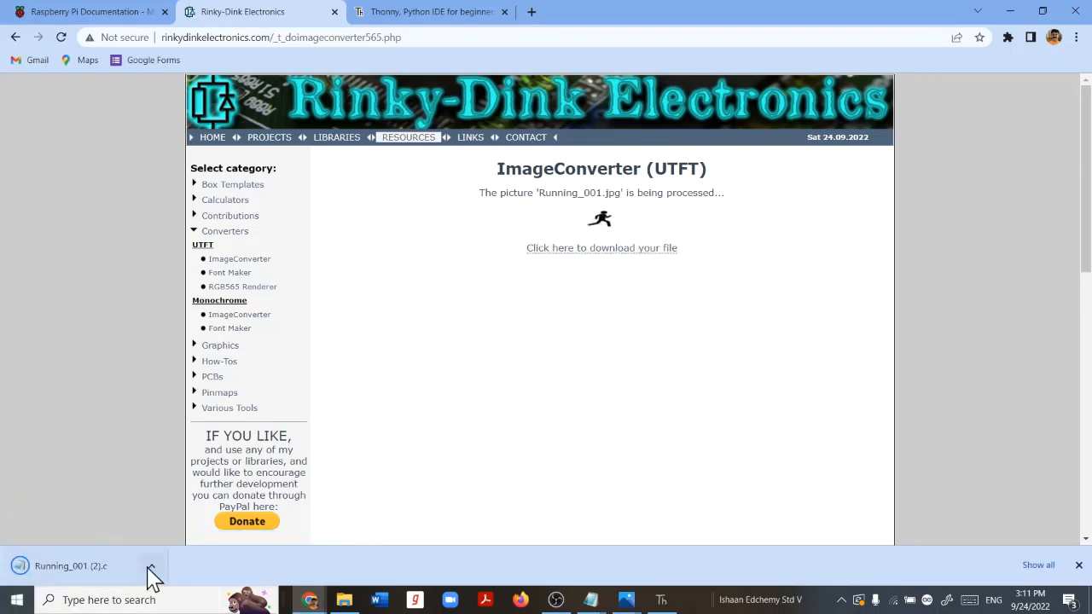
click(150, 566)
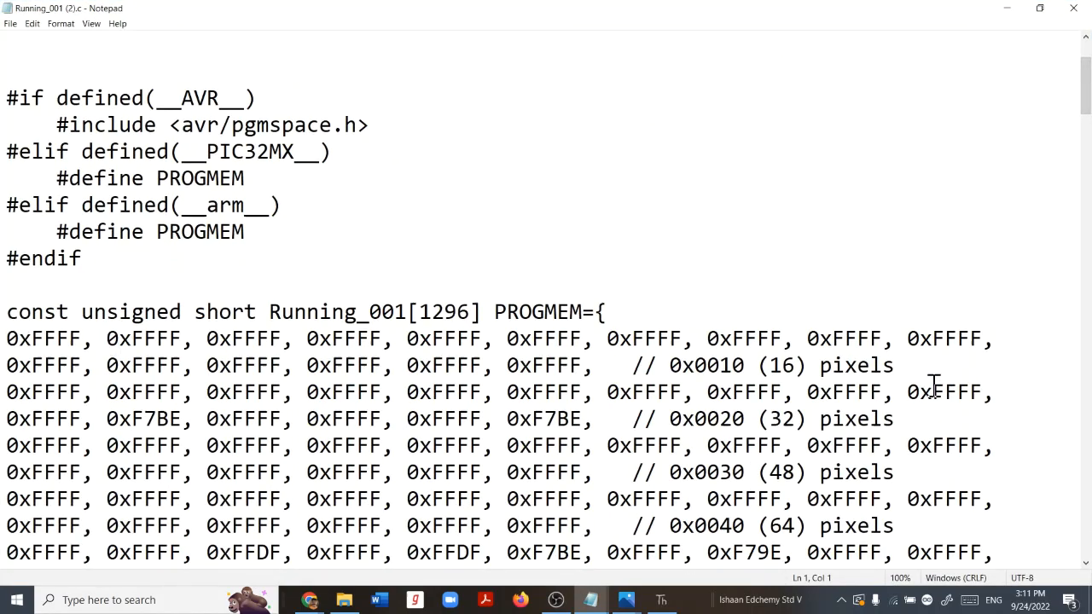
scroll(up, 3)
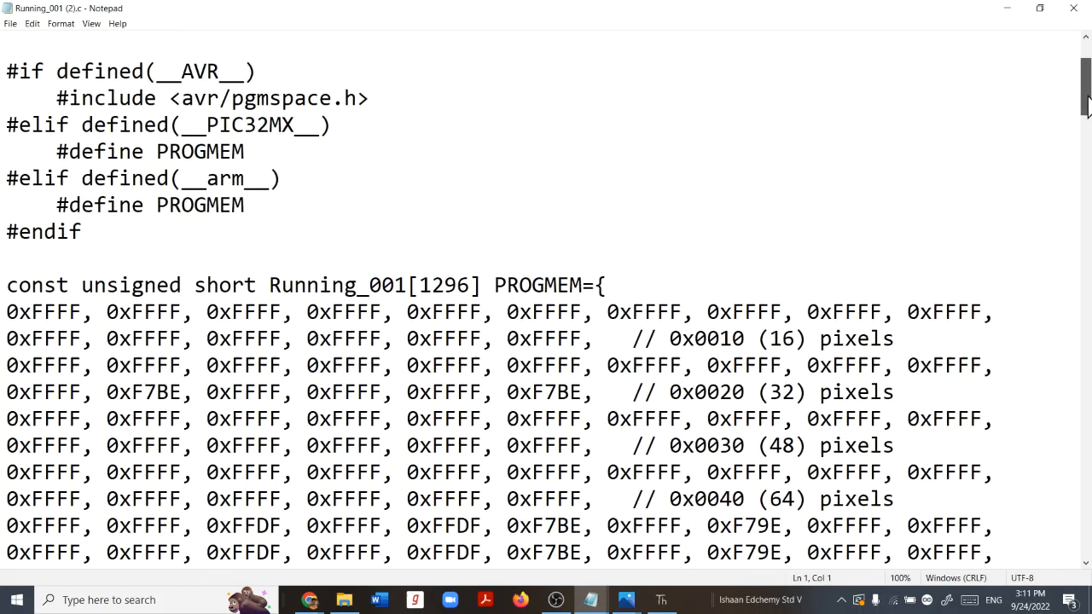
scroll(down, 3)
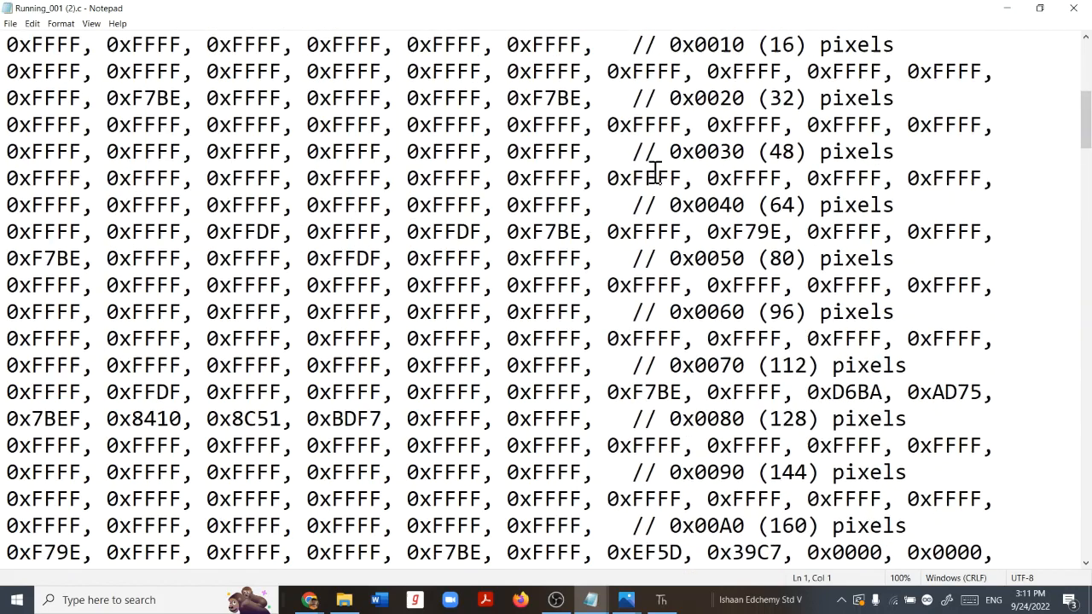
double_click(642, 205)
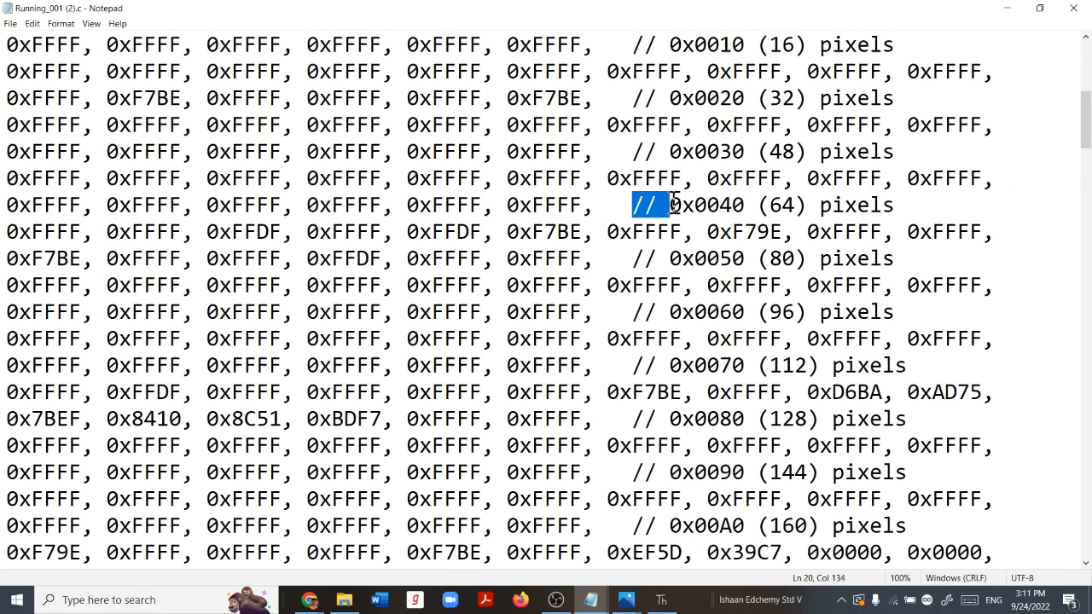
click(989, 232)
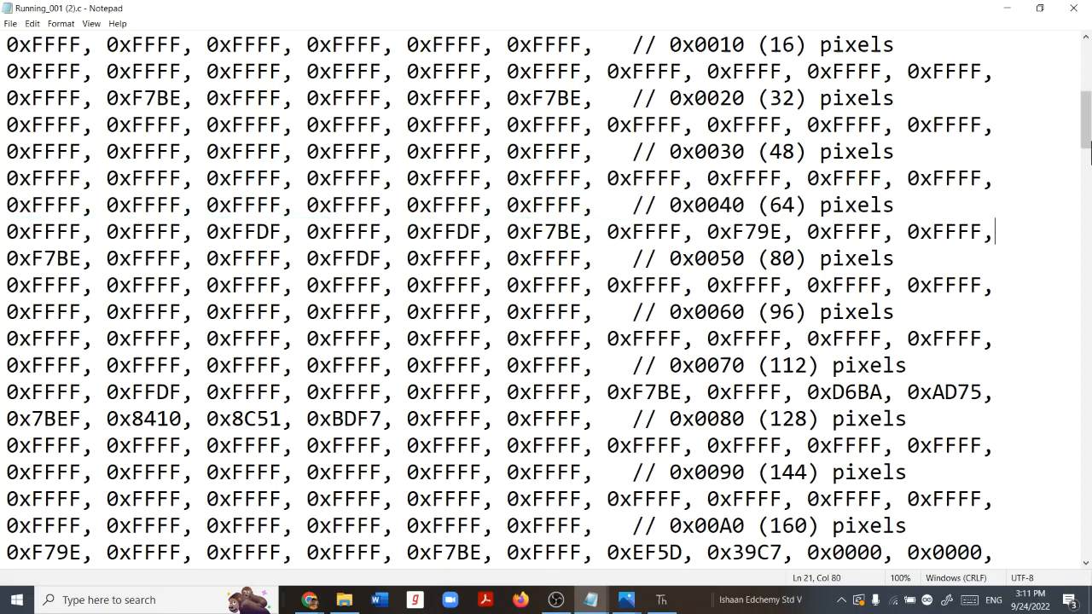
scroll(up, 3)
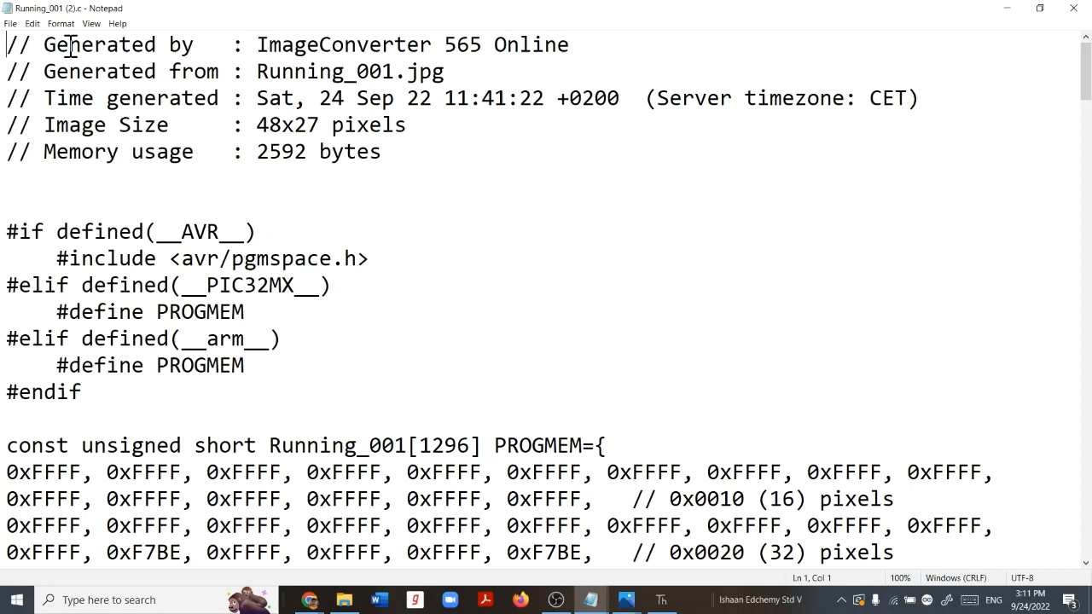
key(ctrl+h)
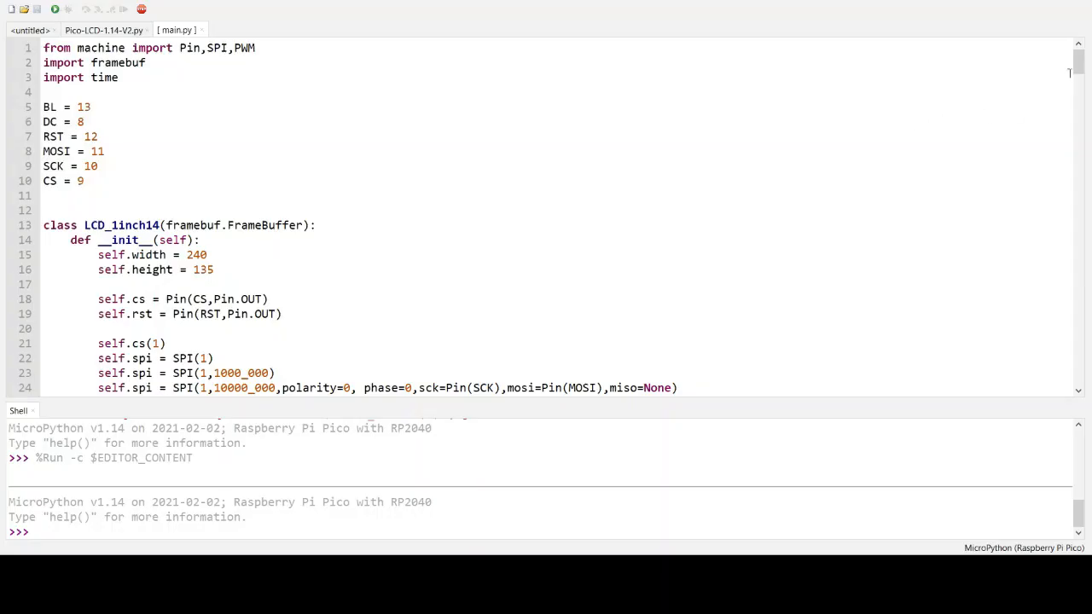
scroll(down, 3)
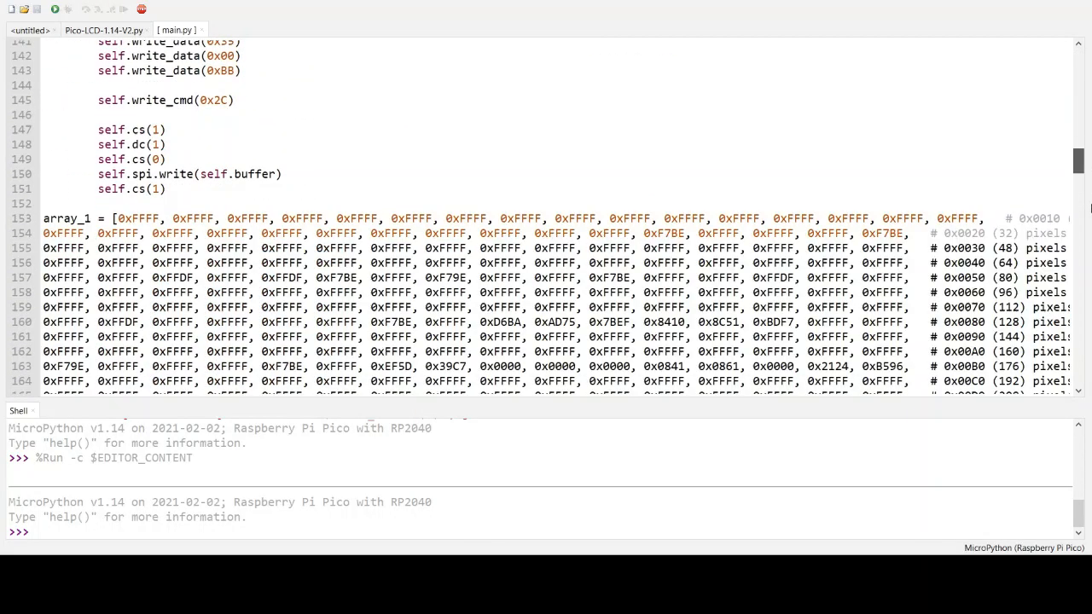
scroll(up, 3)
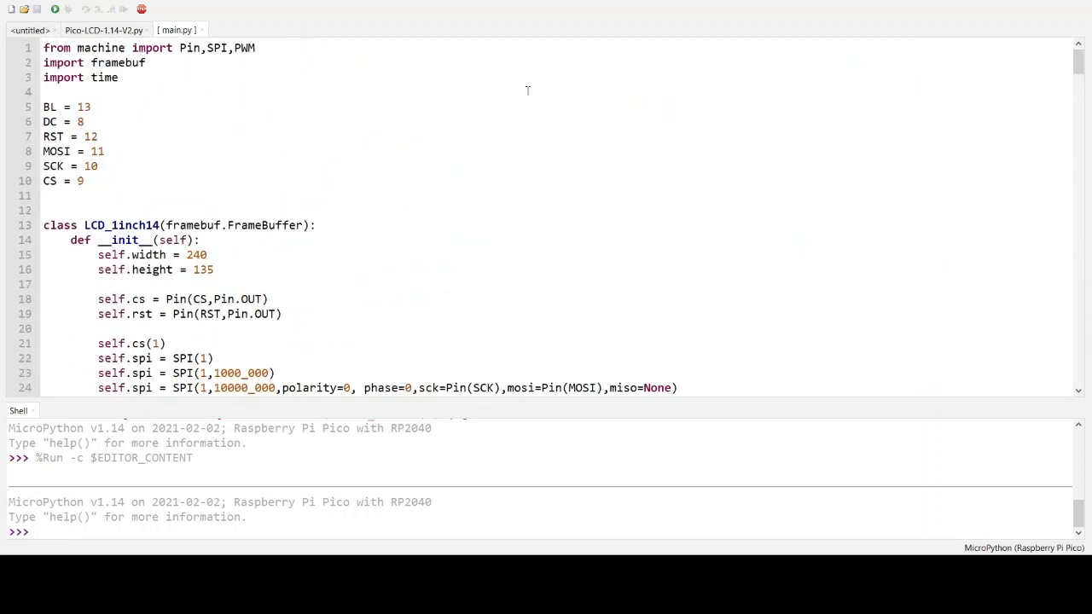
mouse_move(744, 129)
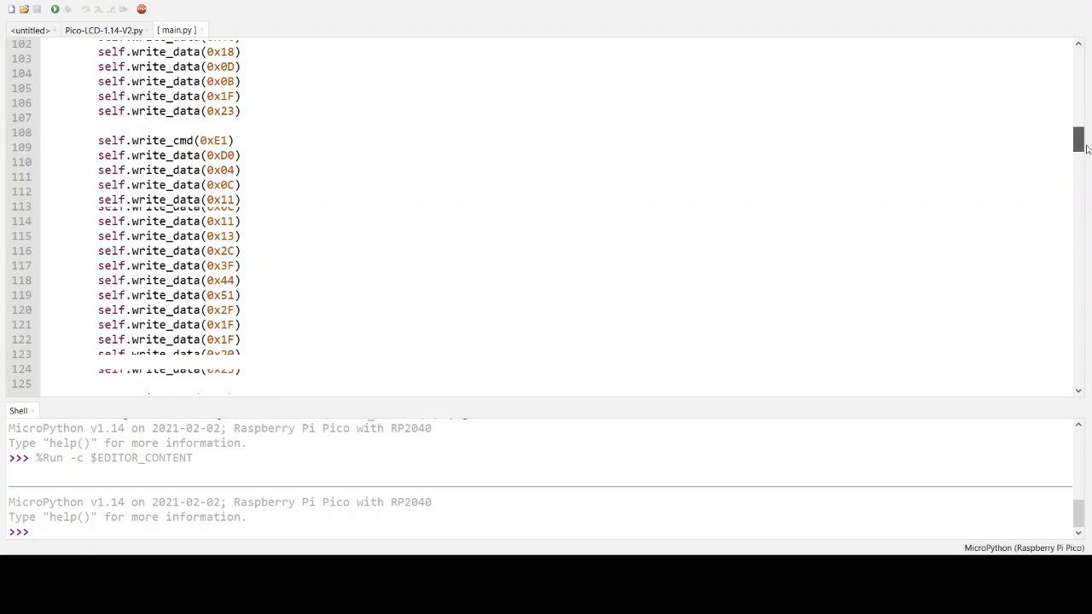
scroll(down, 3)
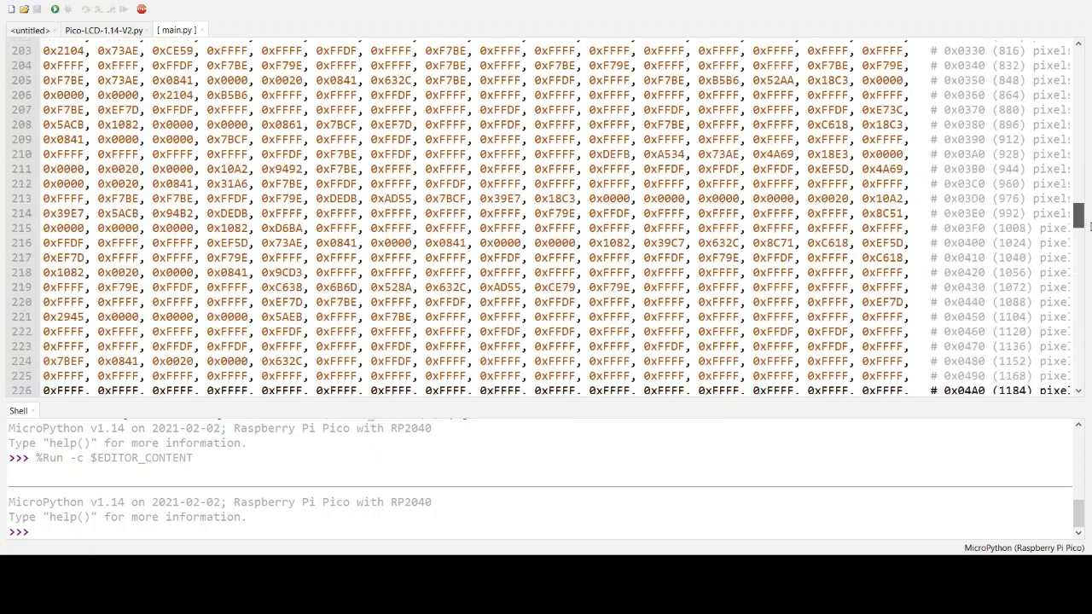
scroll(down, 3)
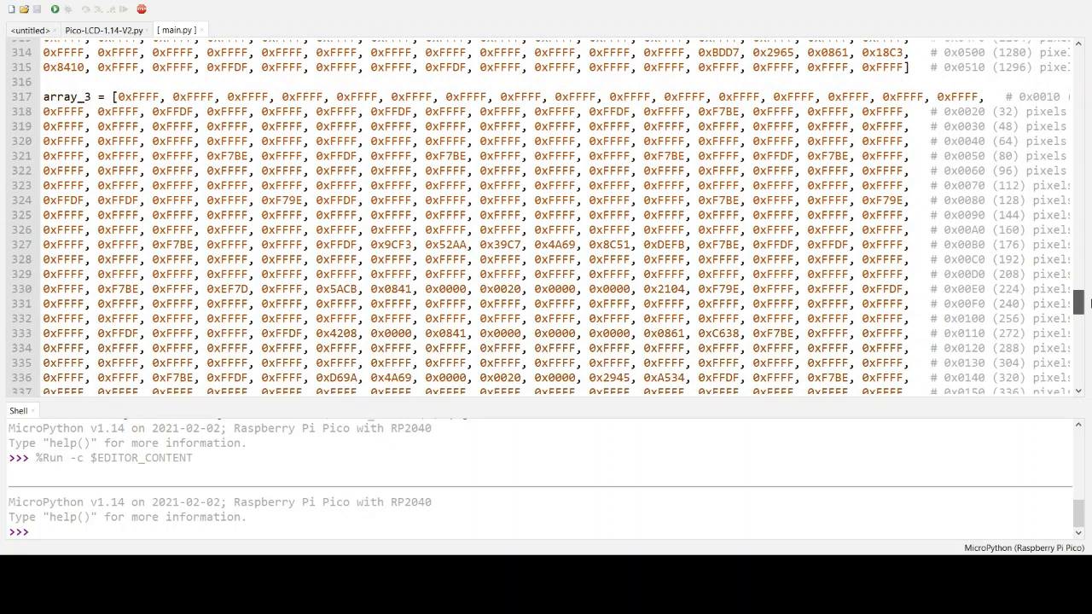
scroll(up, 3)
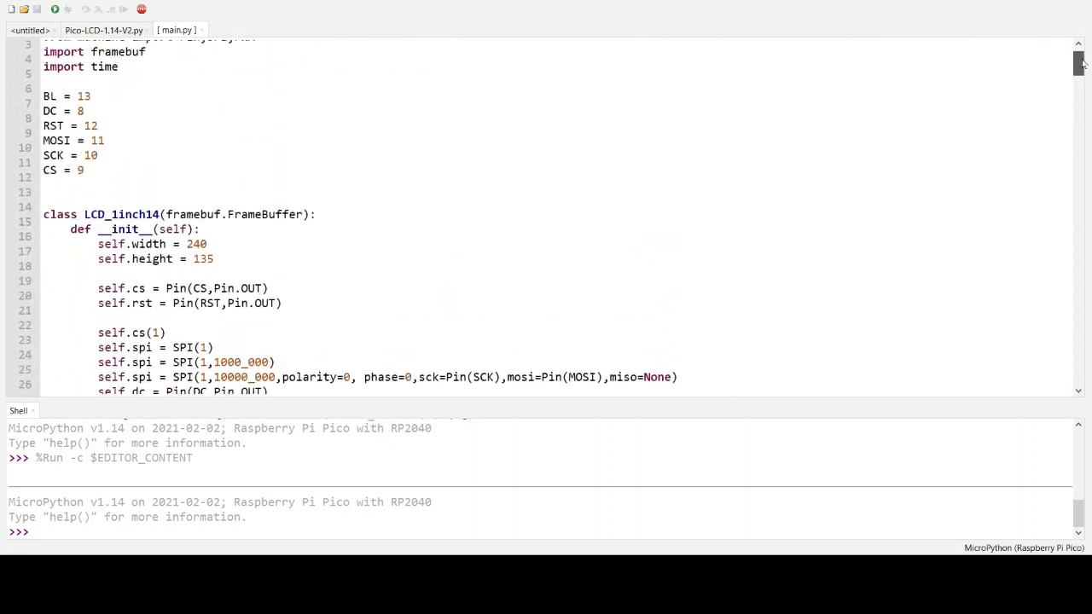
scroll(up, 3)
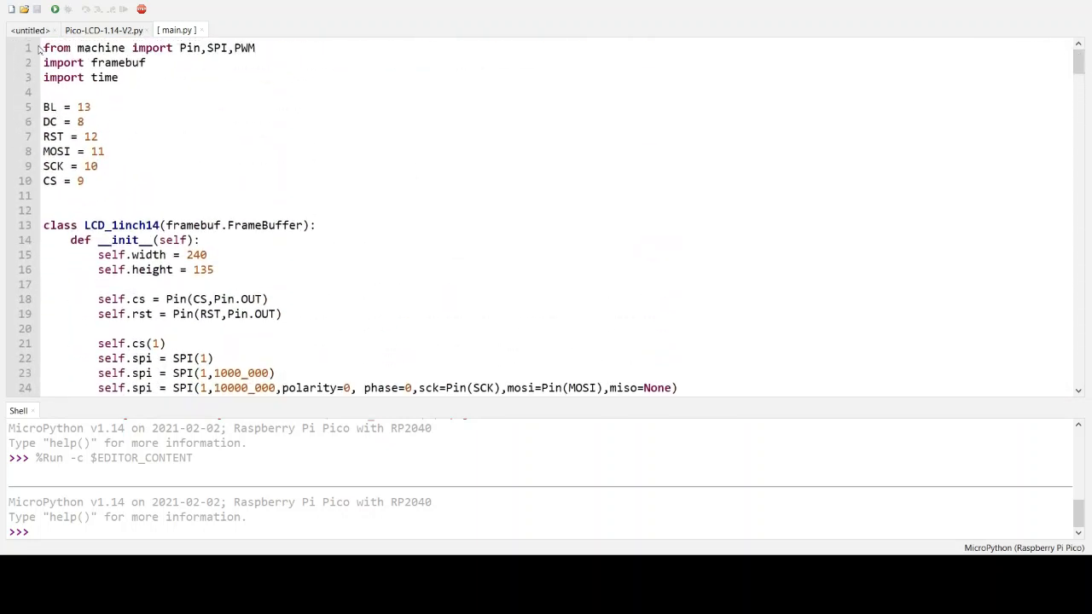
drag(44, 48, 120, 78)
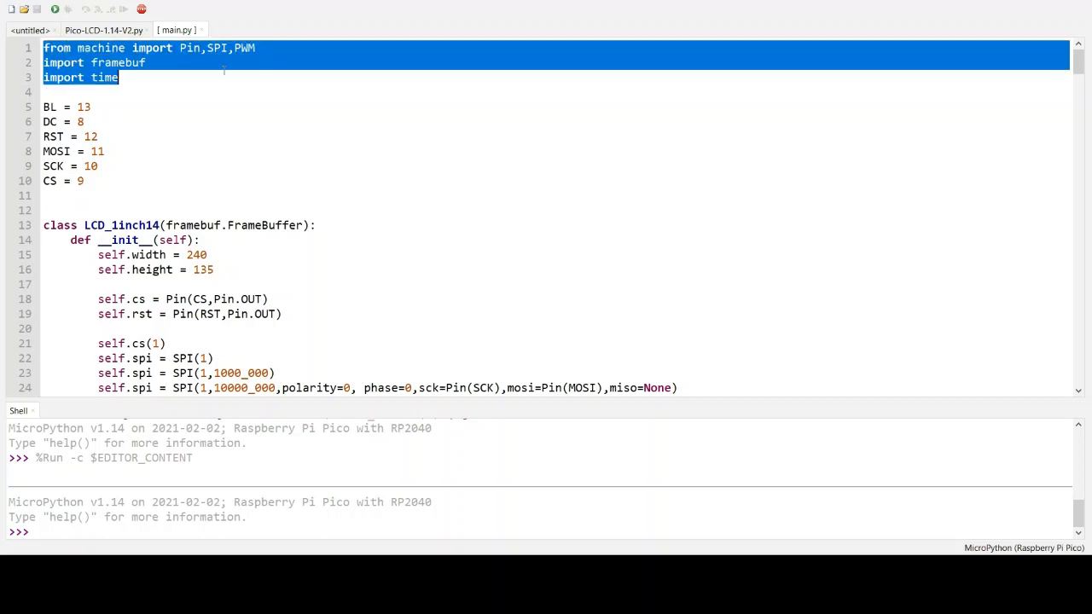
click(259, 48)
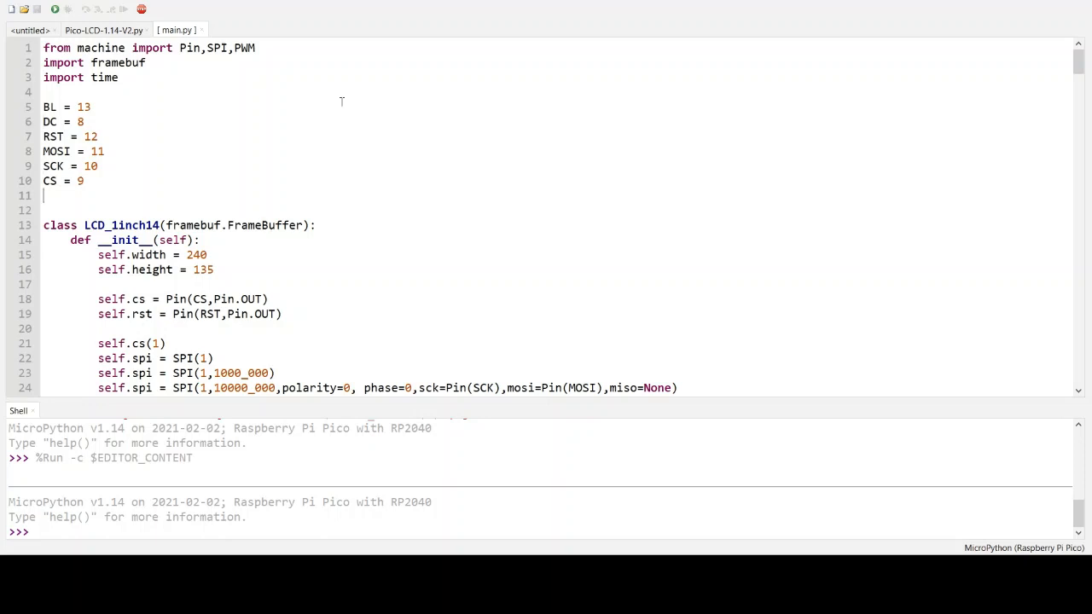
scroll(down, 3)
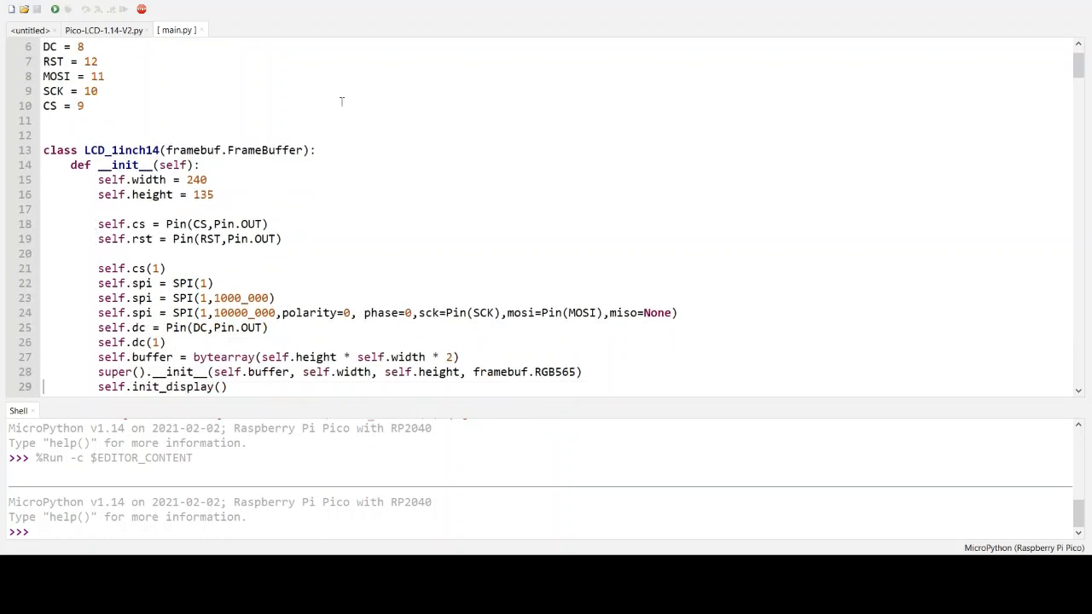
scroll(down, 3)
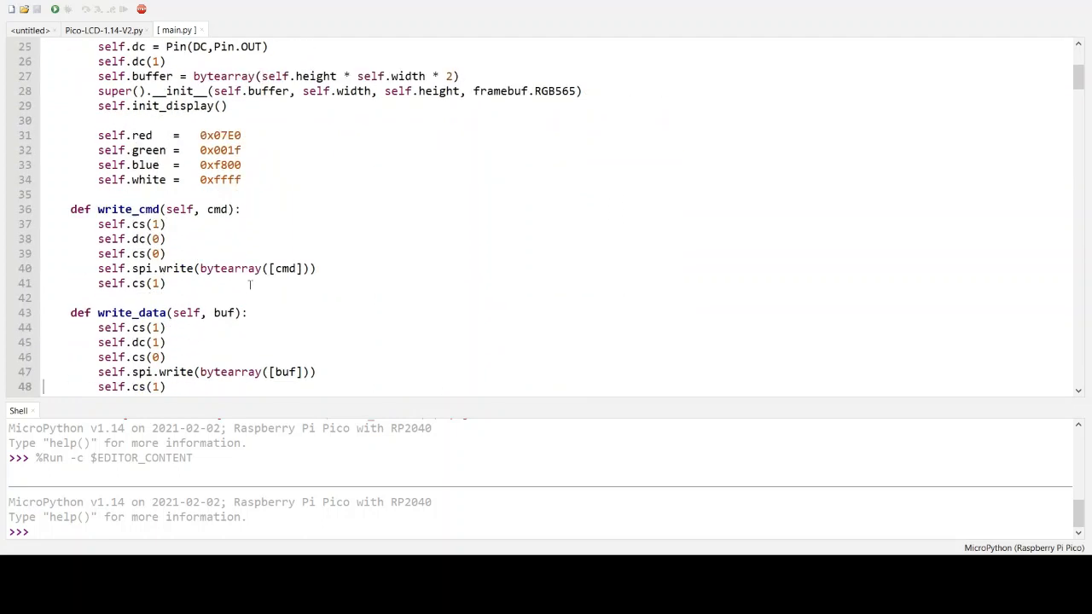
scroll(down, 3)
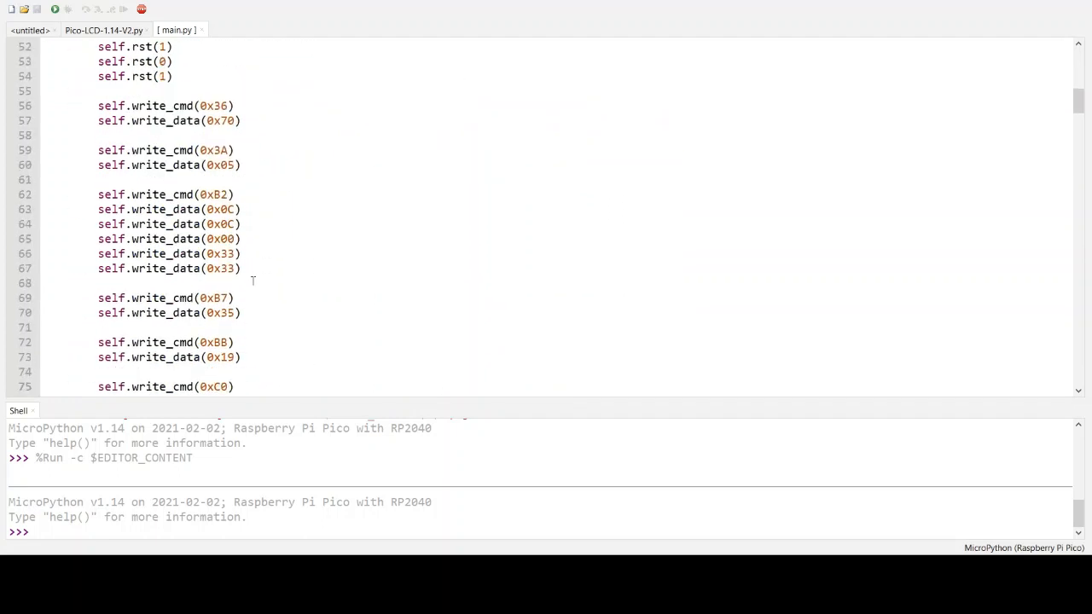
scroll(down, 3)
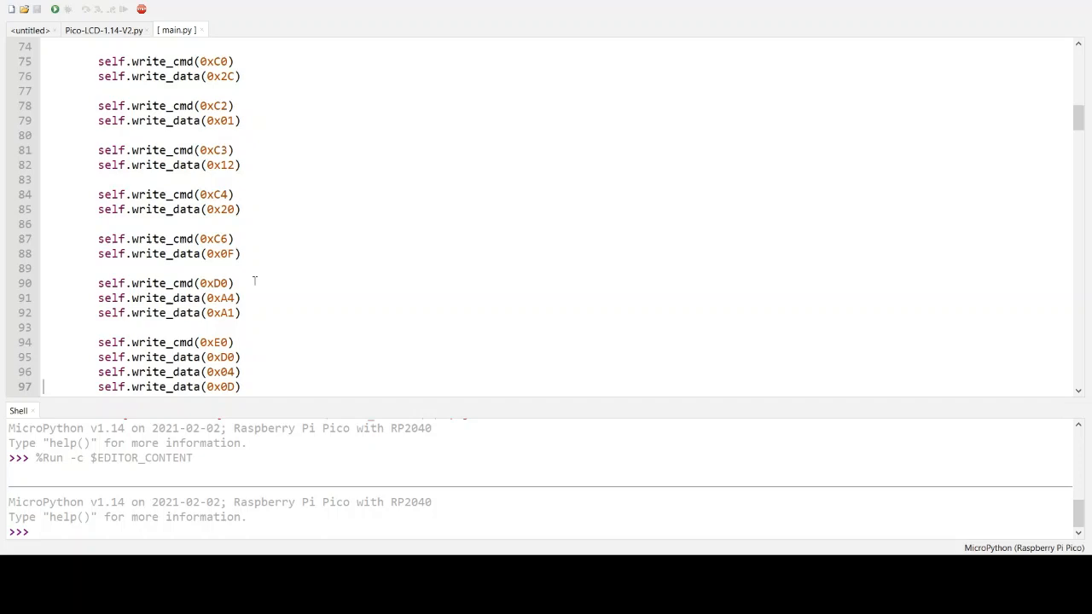
scroll(down, 3)
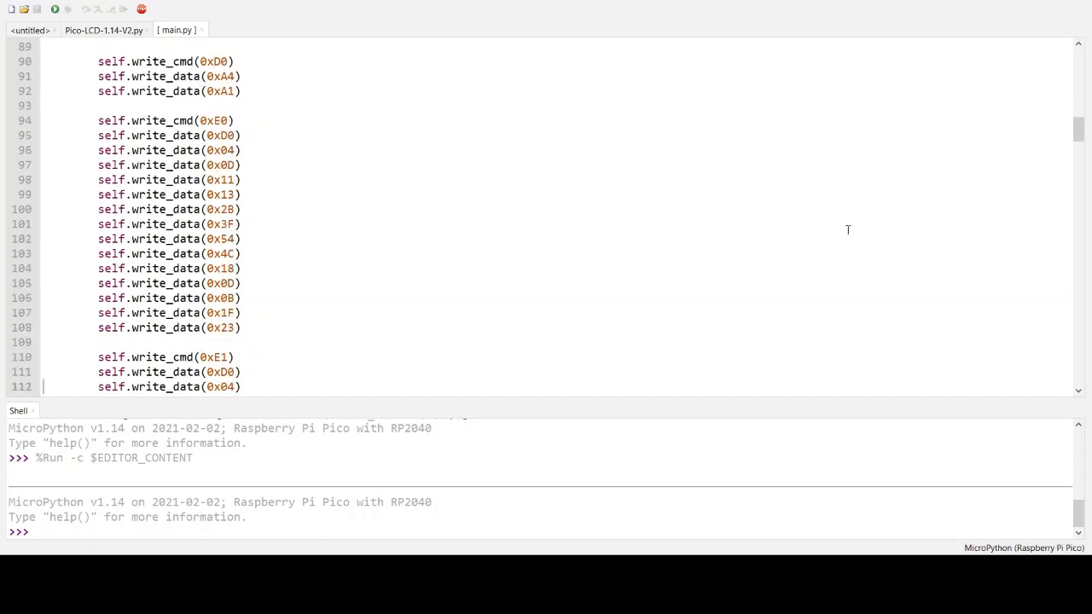
scroll(down, 3)
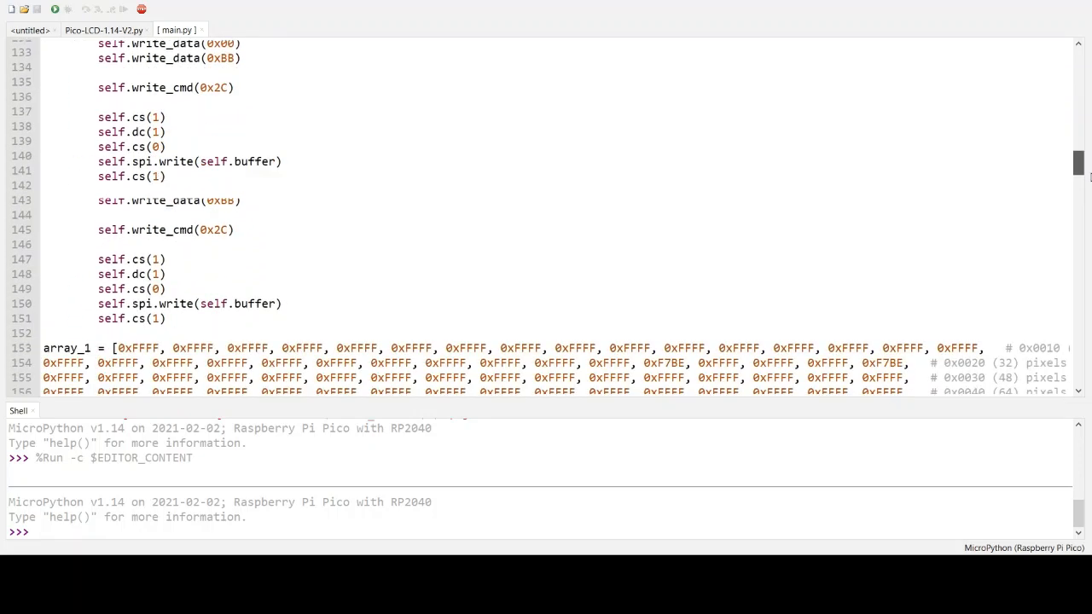
scroll(down, 3)
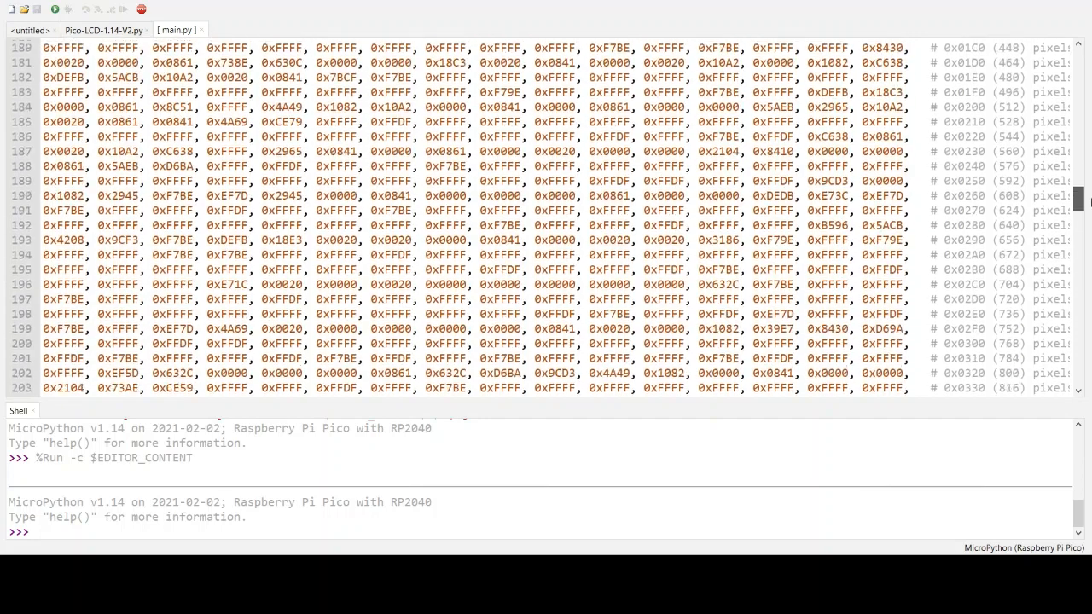
Scroll main.py past the pixel arrays down to the __main__ loop drawing array_1, array_2 and array_3
scroll(down, 3)
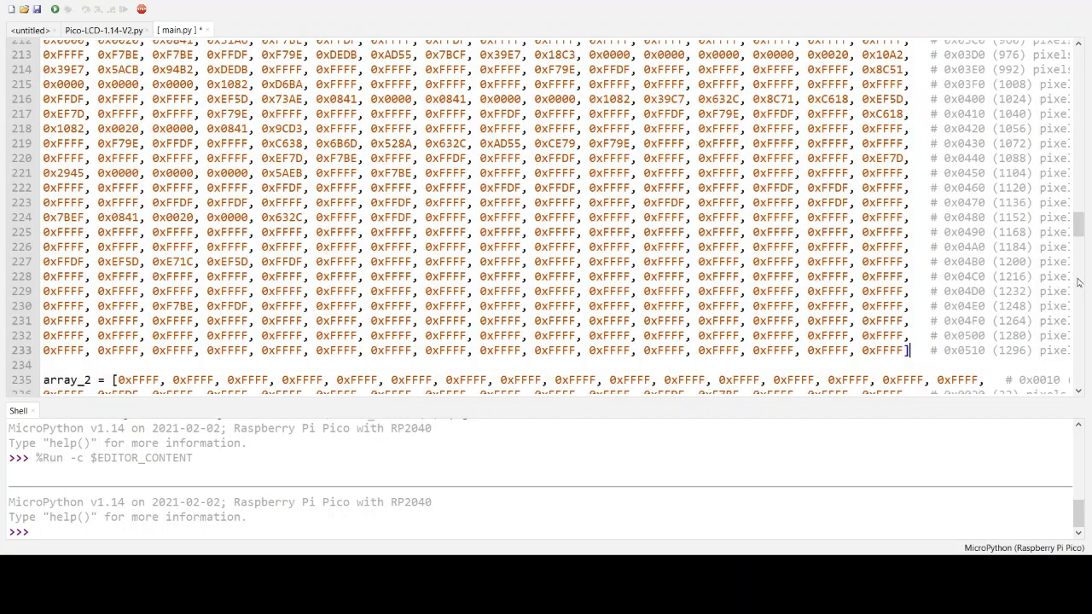
scroll(up, 3)
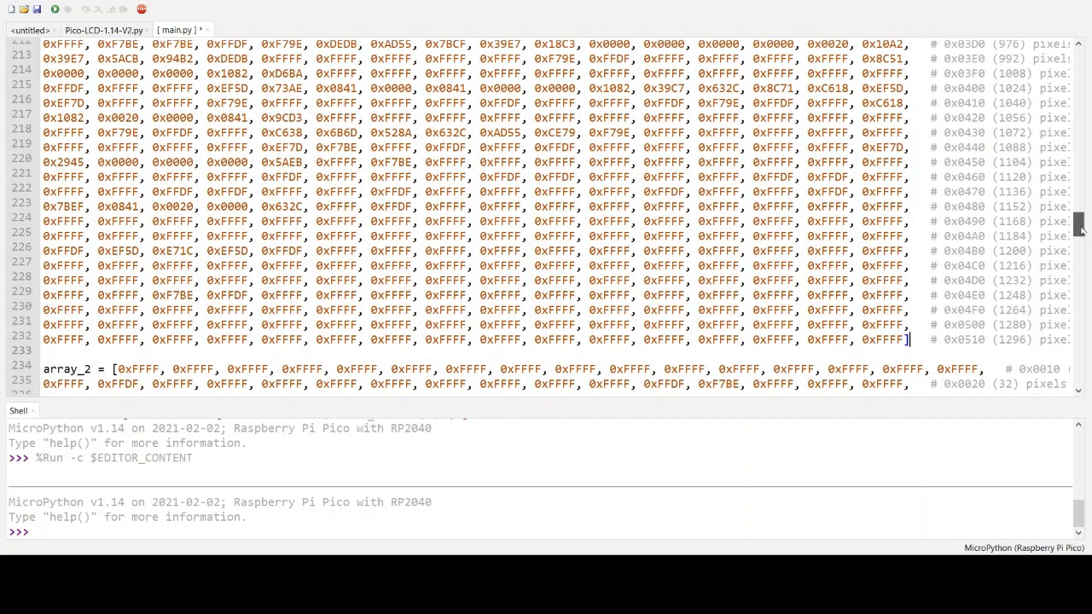
scroll(down, 3)
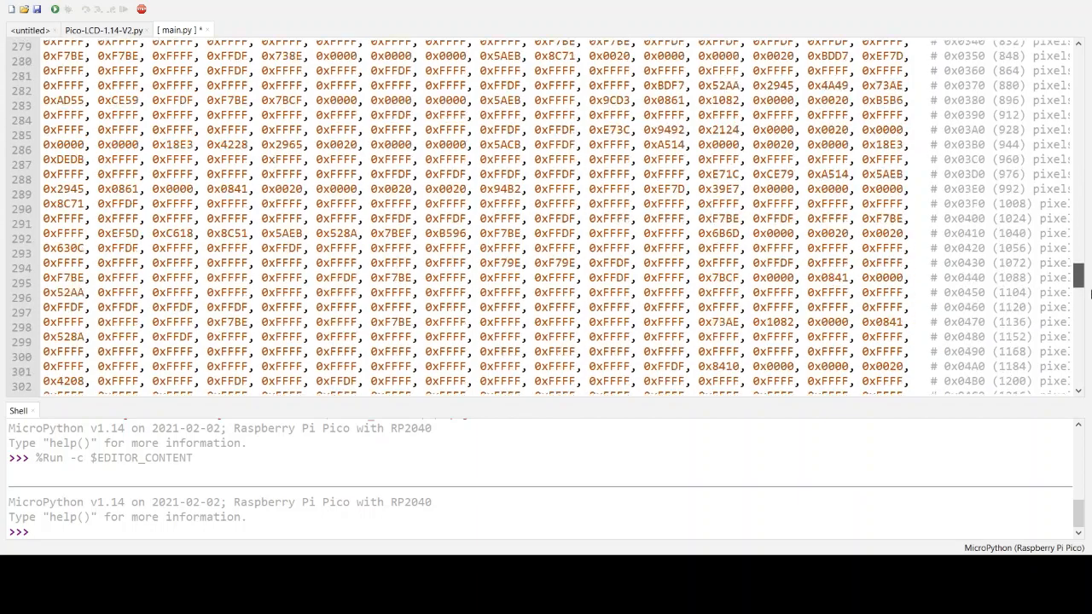
scroll(down, 3)
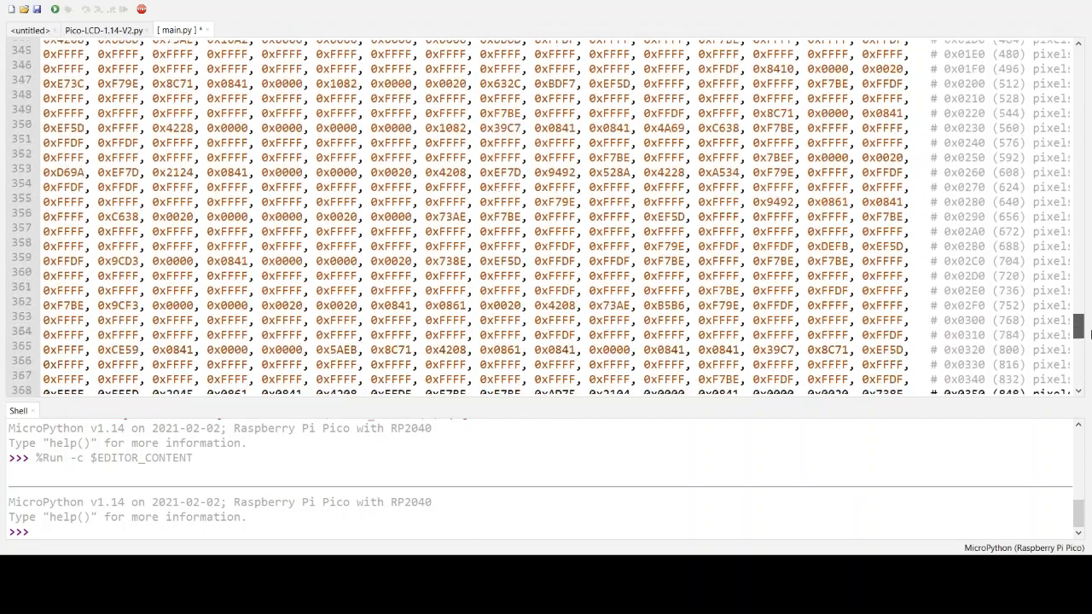
scroll(down, 3)
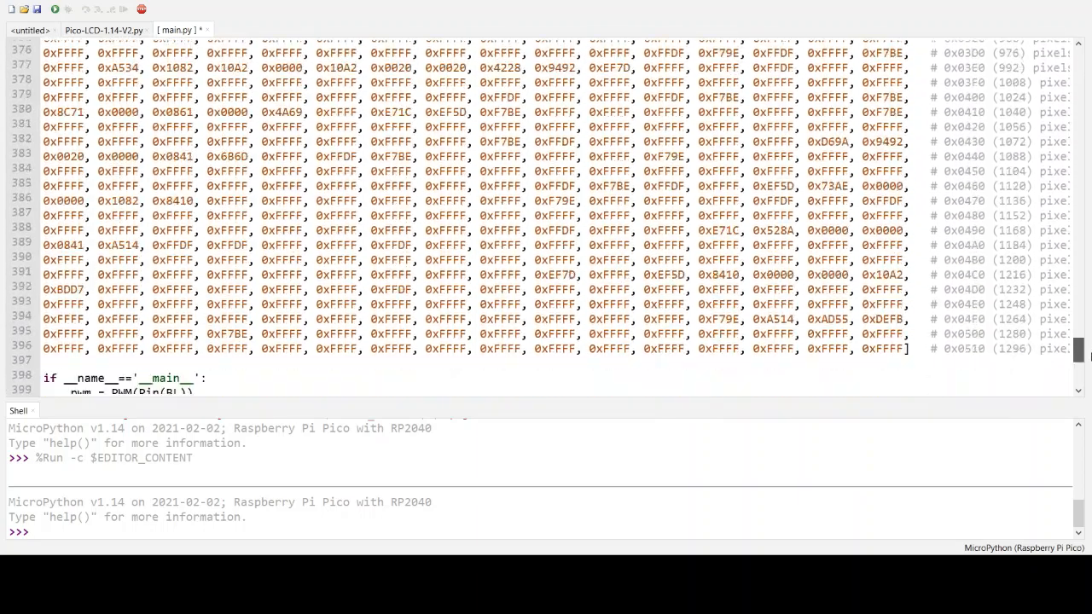
scroll(down, 3)
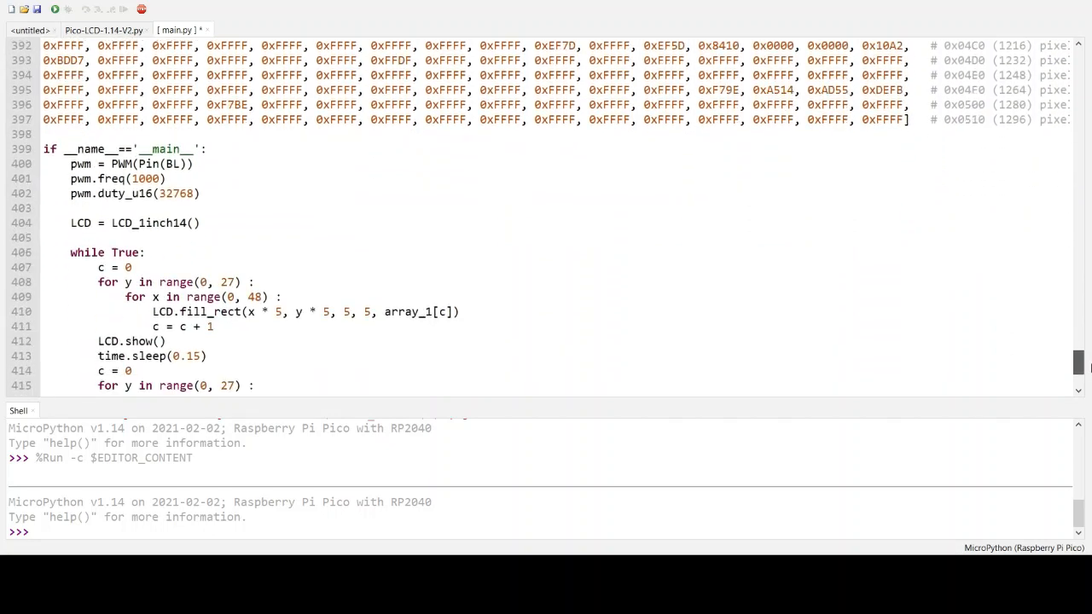
scroll(down, 3)
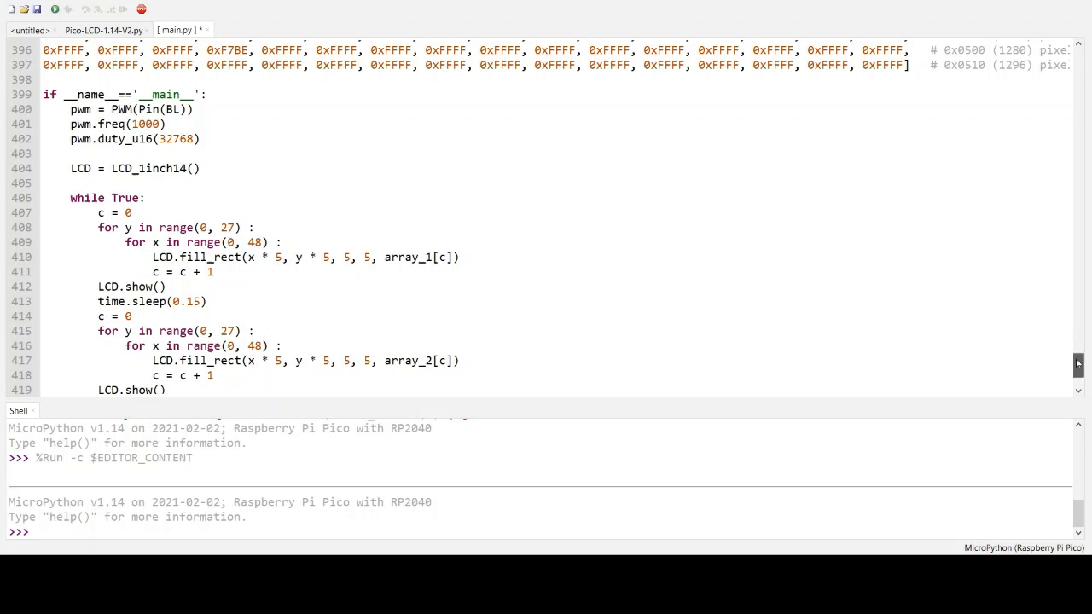
scroll(down, 3)
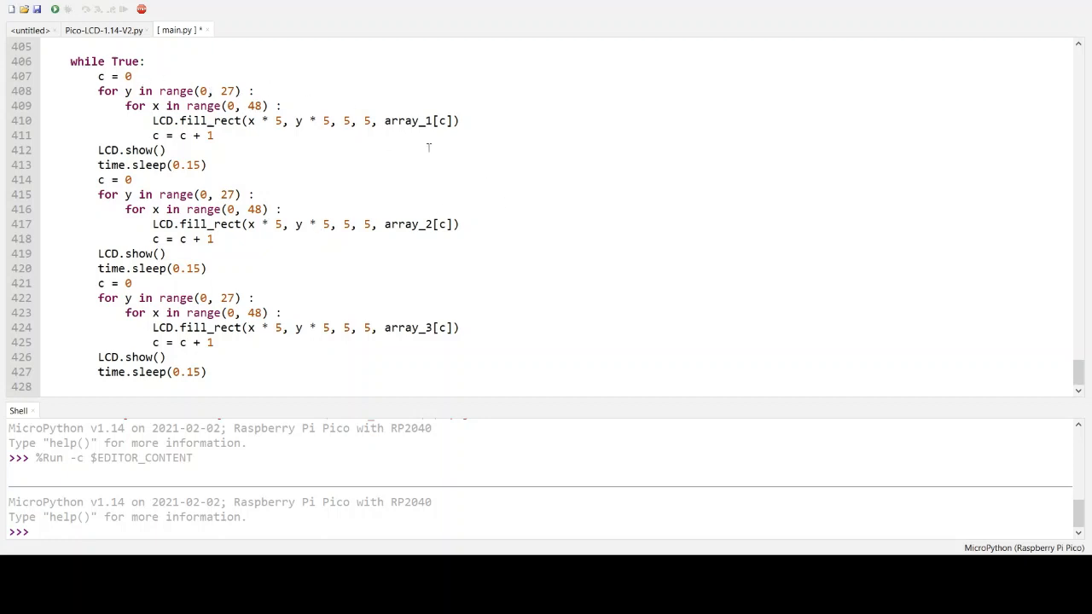
mouse_move(1085, 312)
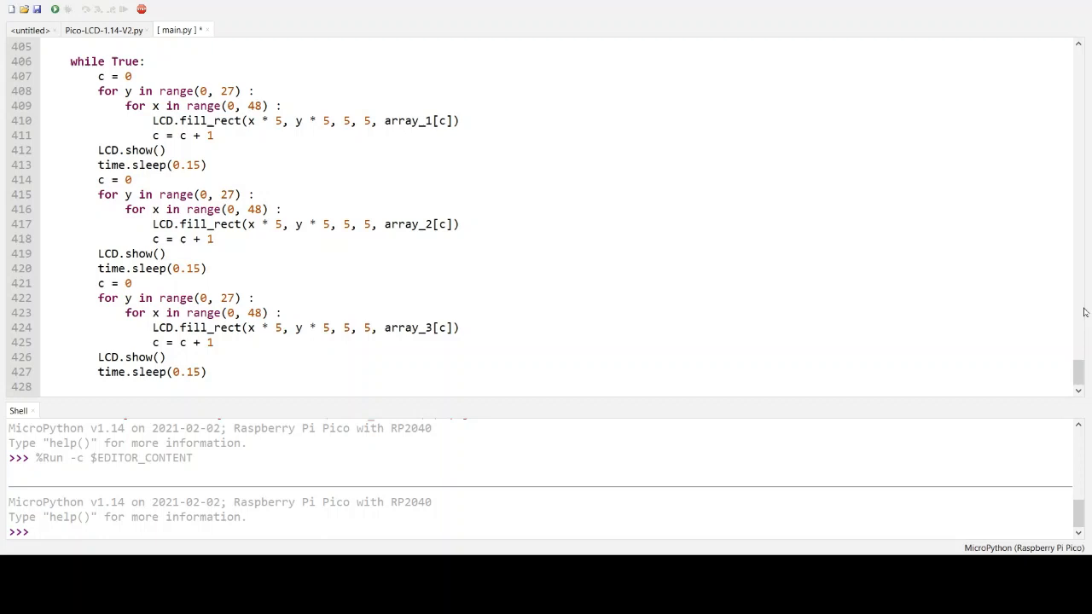
mouse_move(546, 247)
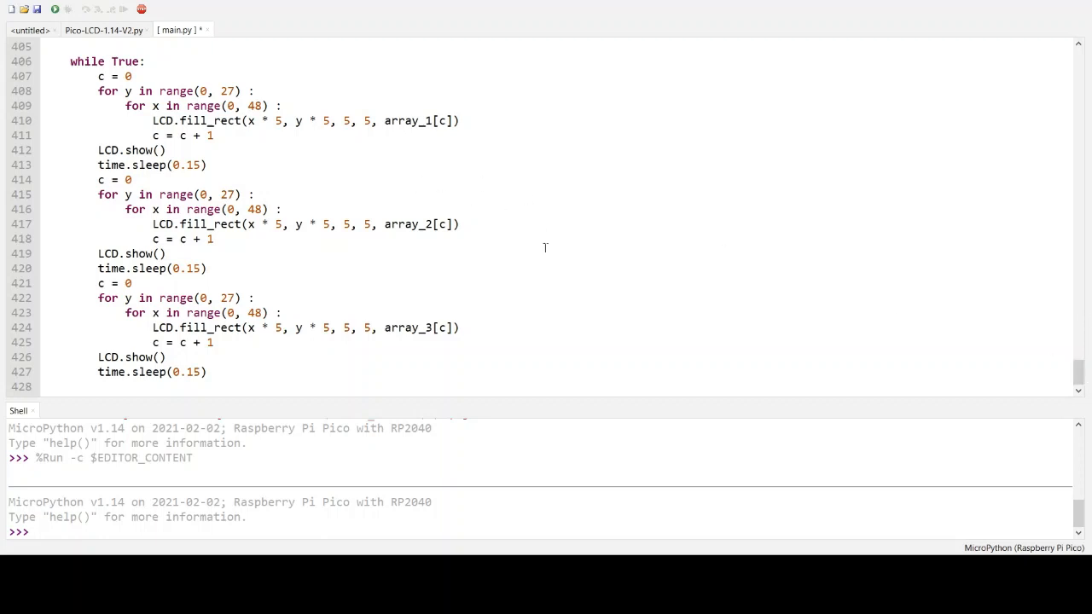
mouse_move(563, 202)
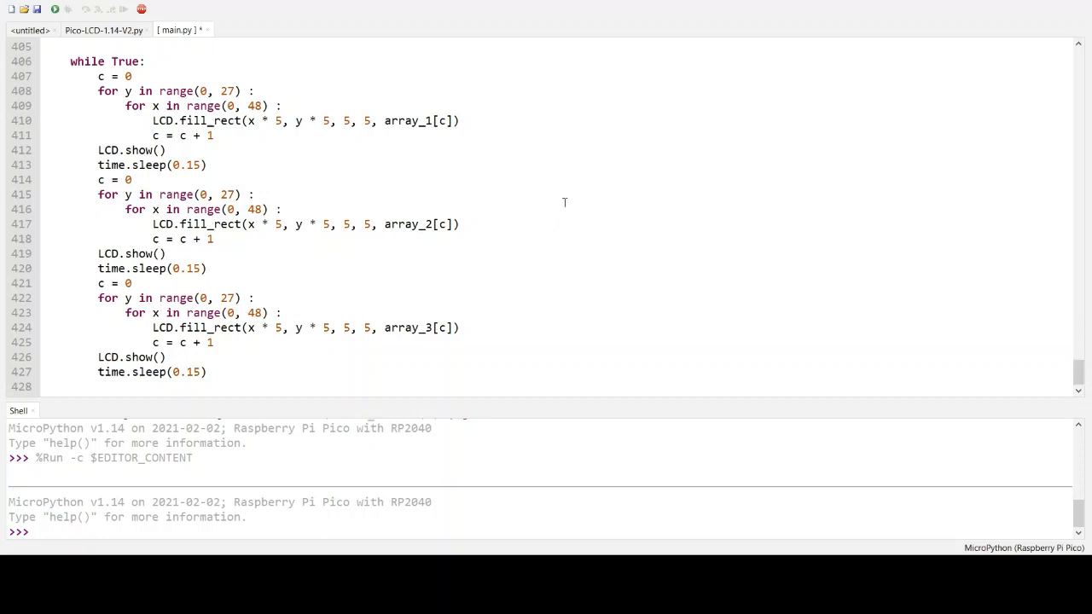
mouse_move(469, 157)
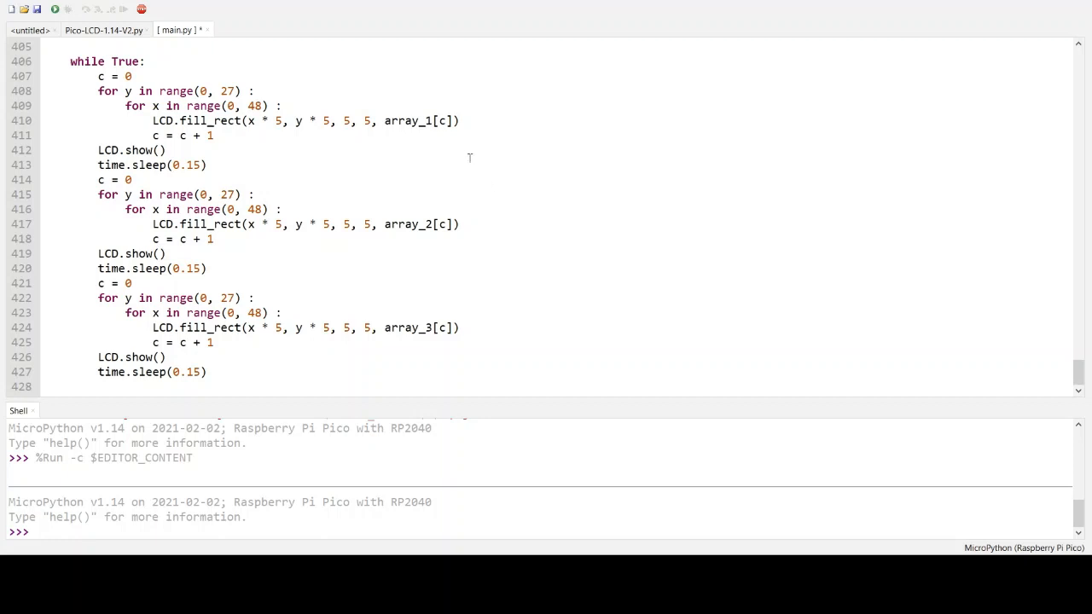
mouse_move(440, 170)
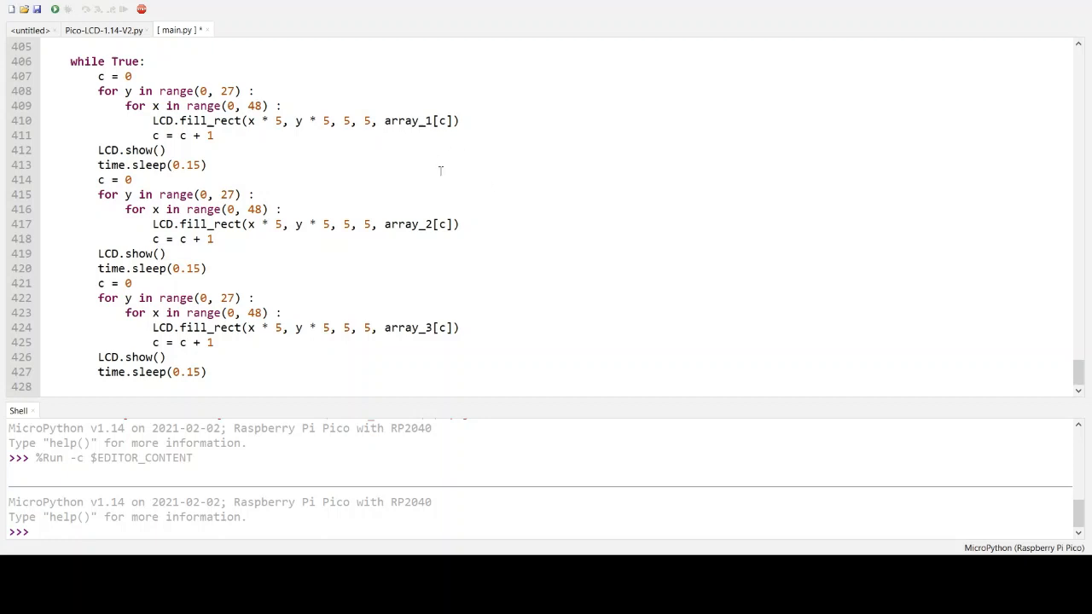
mouse_move(348, 169)
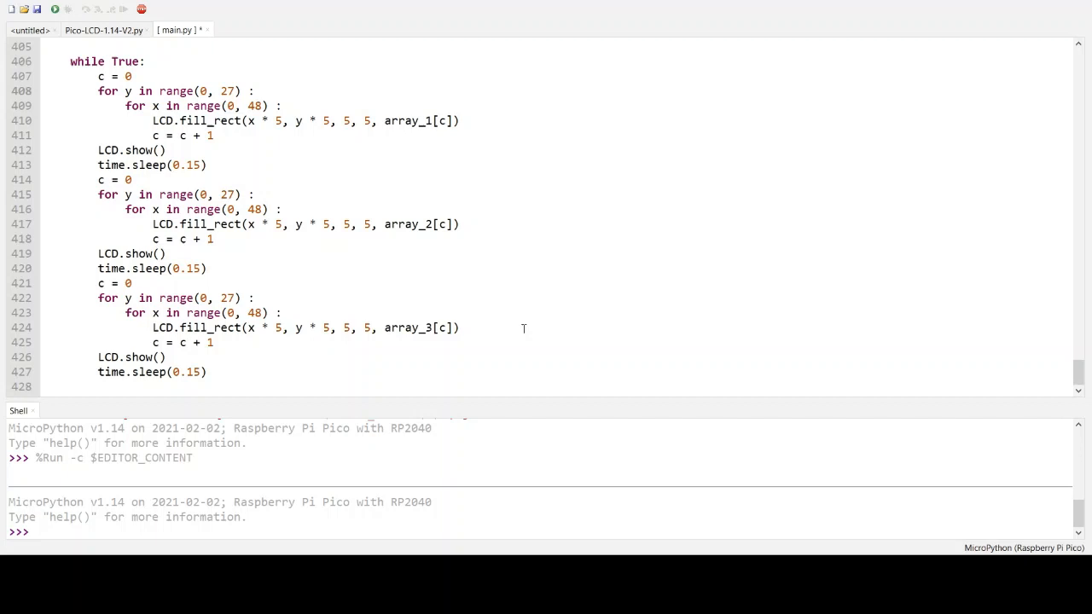
mouse_move(610, 202)
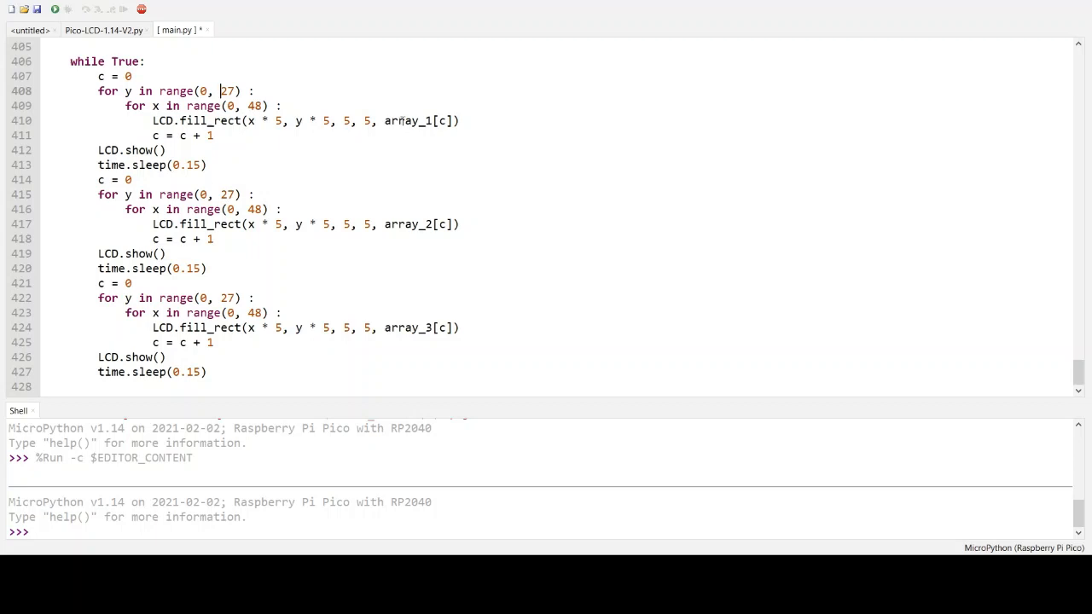
mouse_move(646, 137)
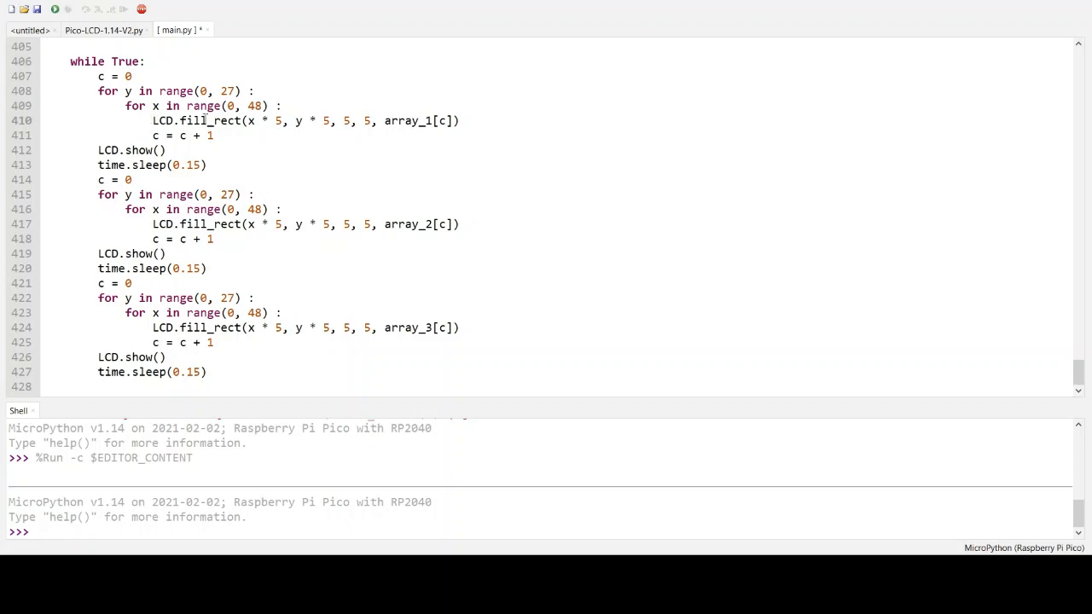
click(153, 119)
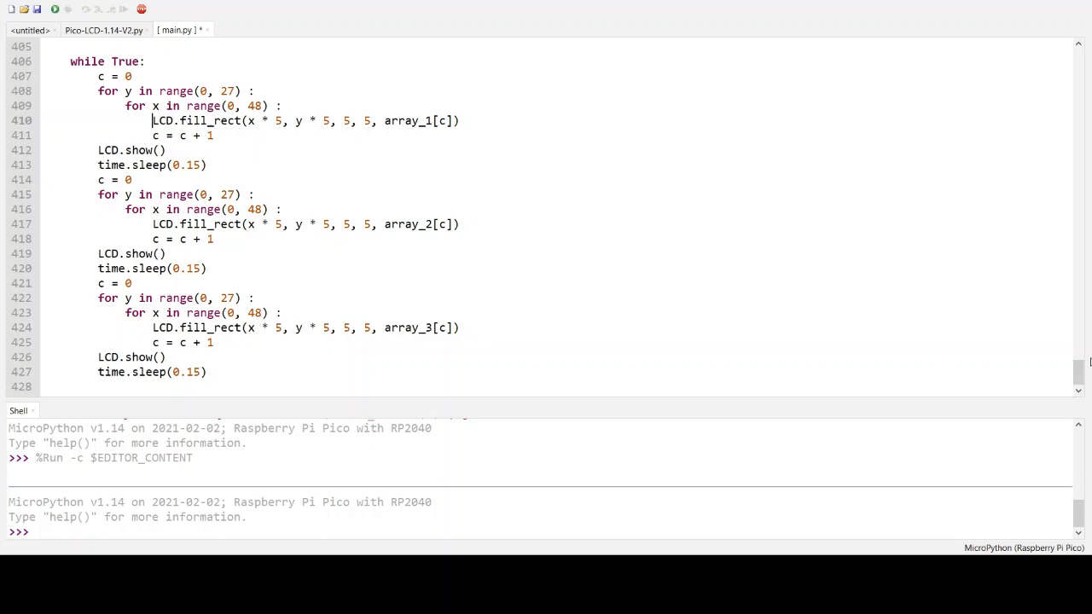
scroll(up, 3)
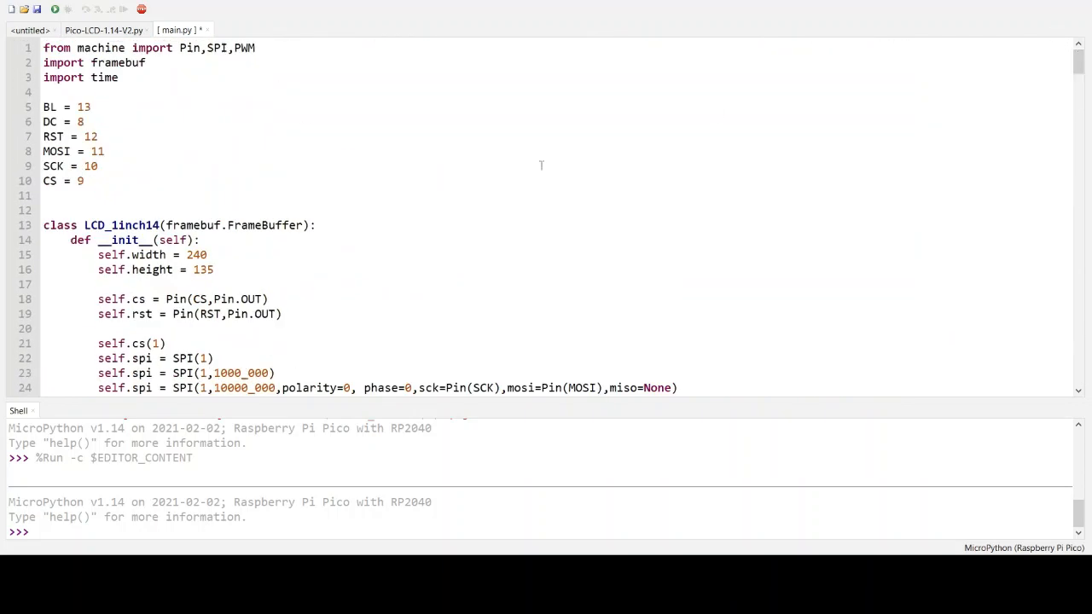
mouse_move(376, 150)
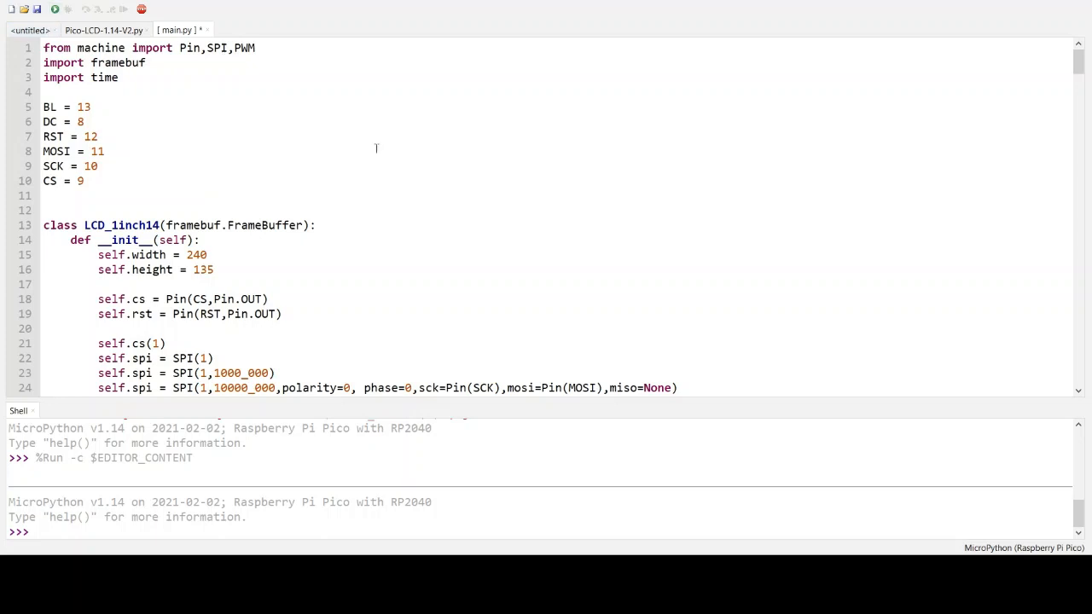
mouse_move(474, 333)
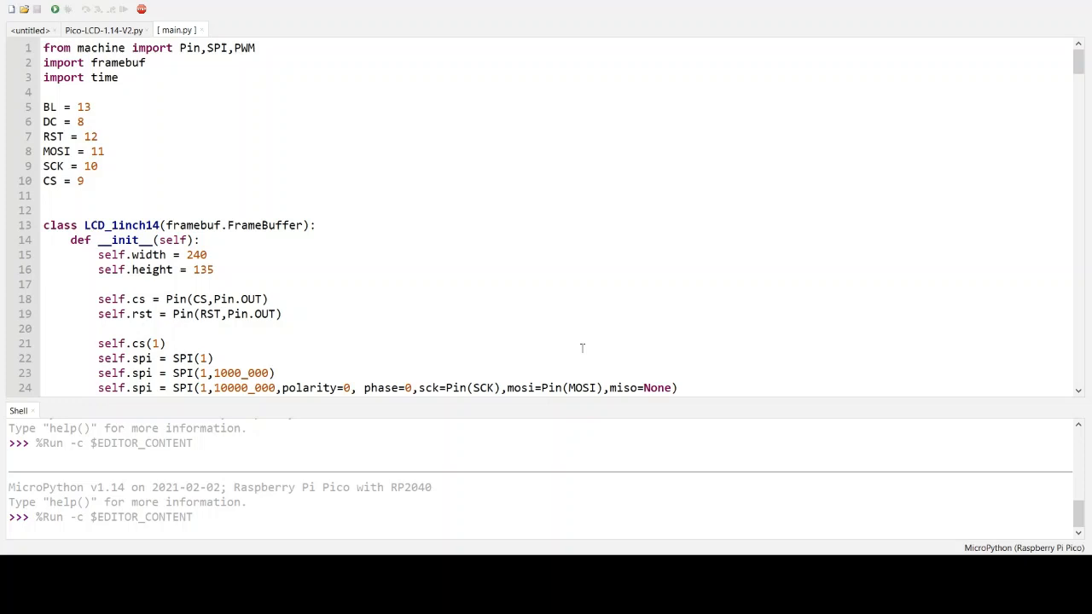
Run main.py on the Pico, then stop it so the shell returns to a fresh MicroPython prompt
click(140, 10)
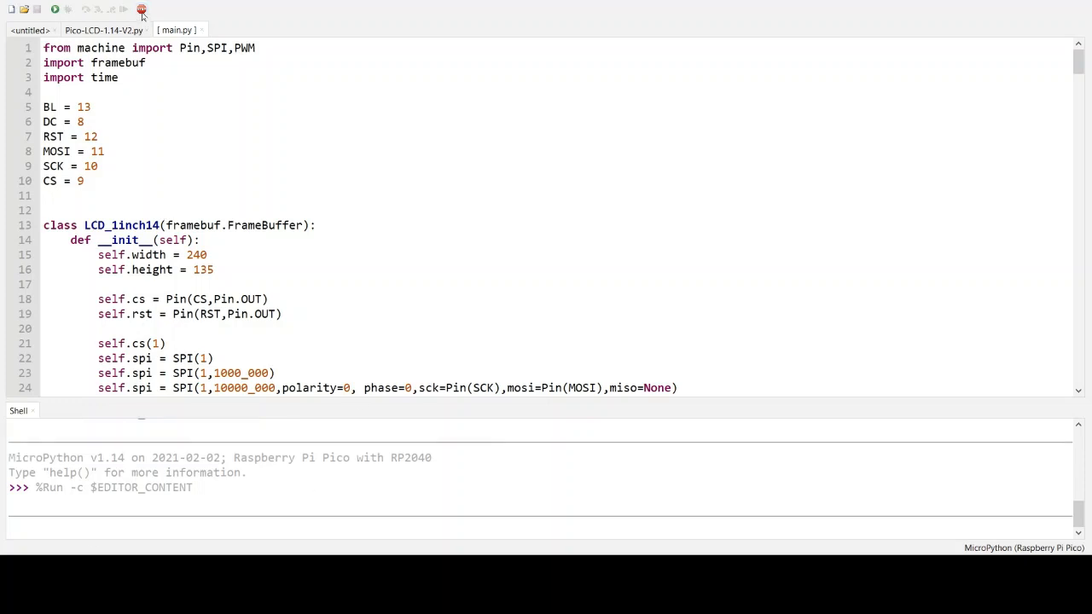
click(140, 9)
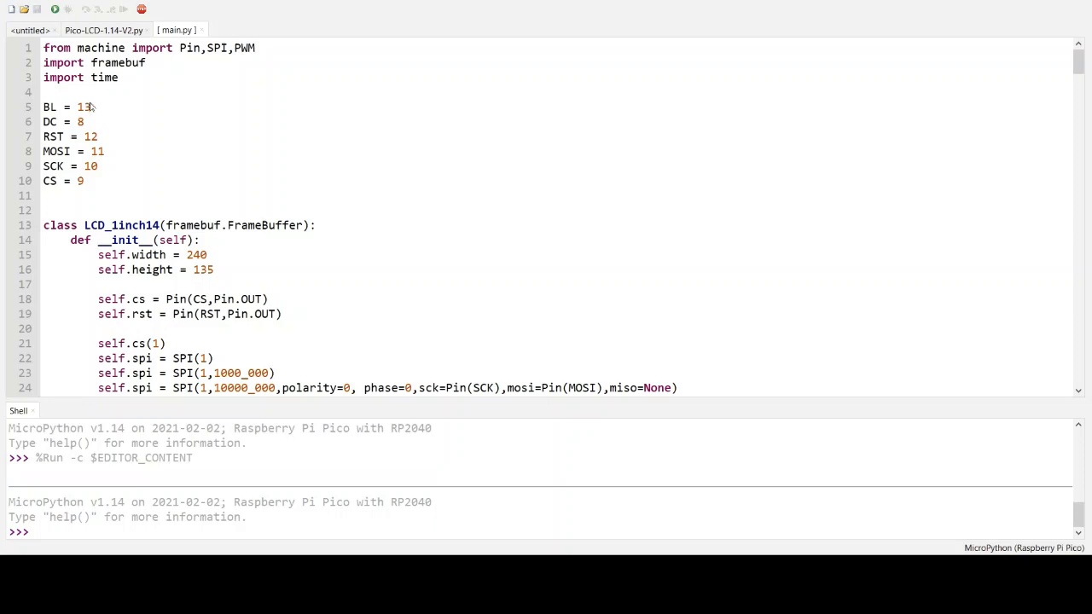
mouse_move(550, 276)
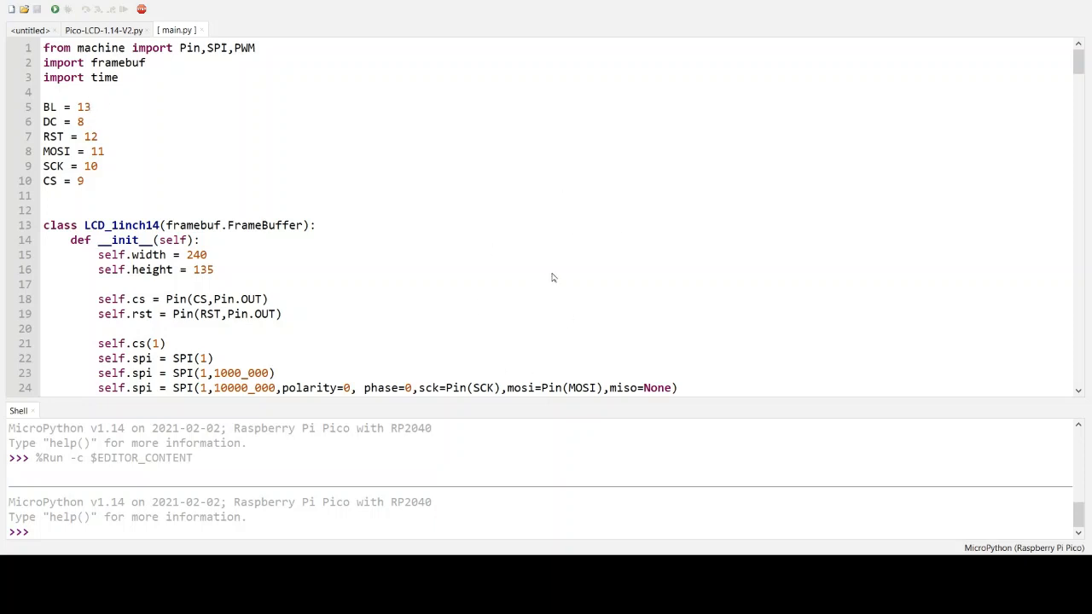
mouse_move(583, 334)
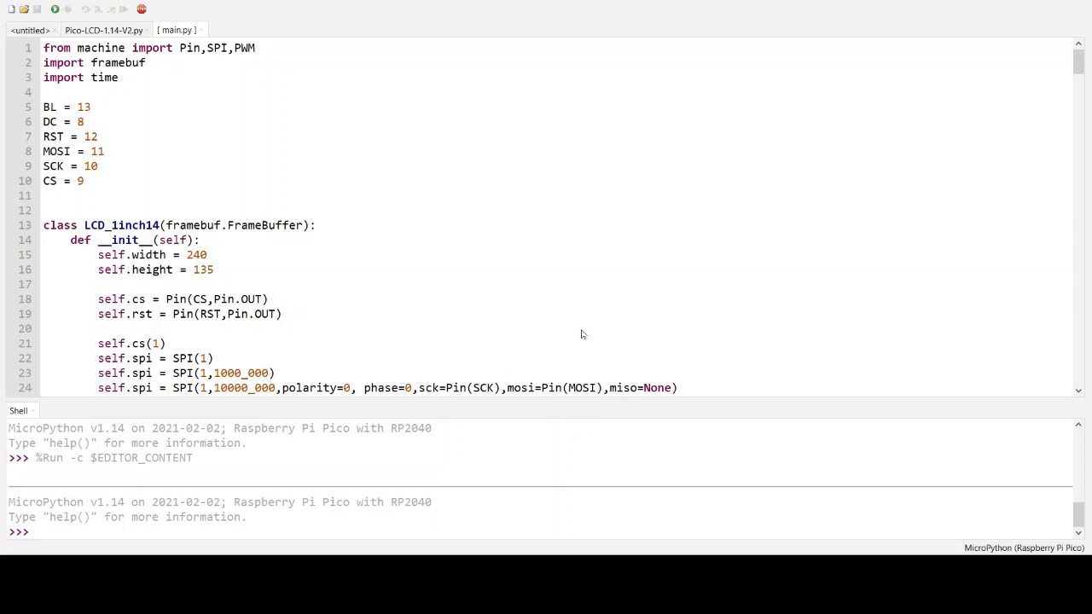
mouse_move(396, 150)
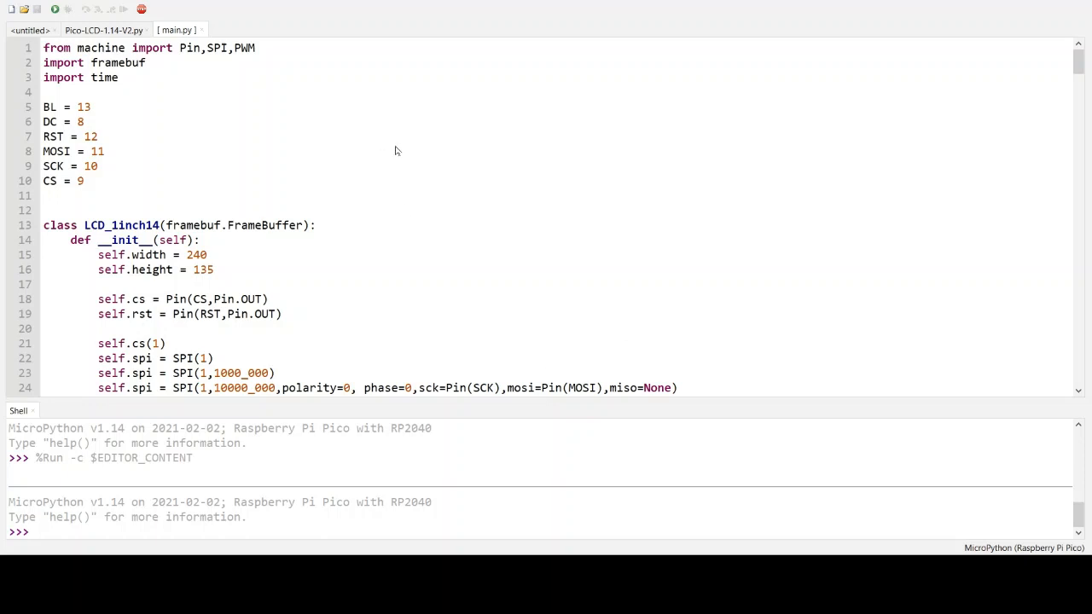
mouse_move(467, 162)
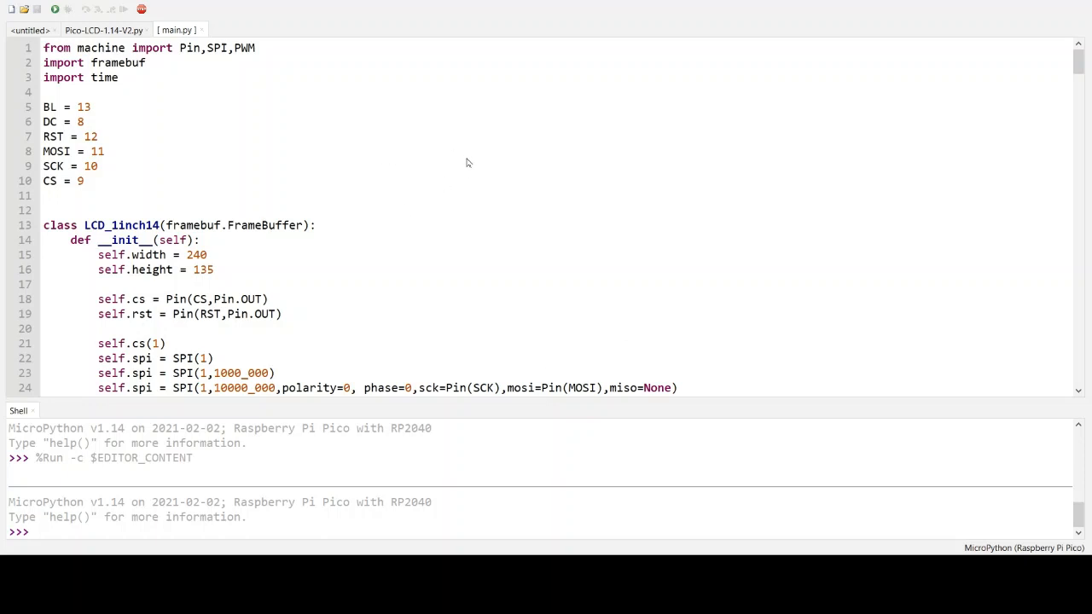
mouse_move(728, 327)
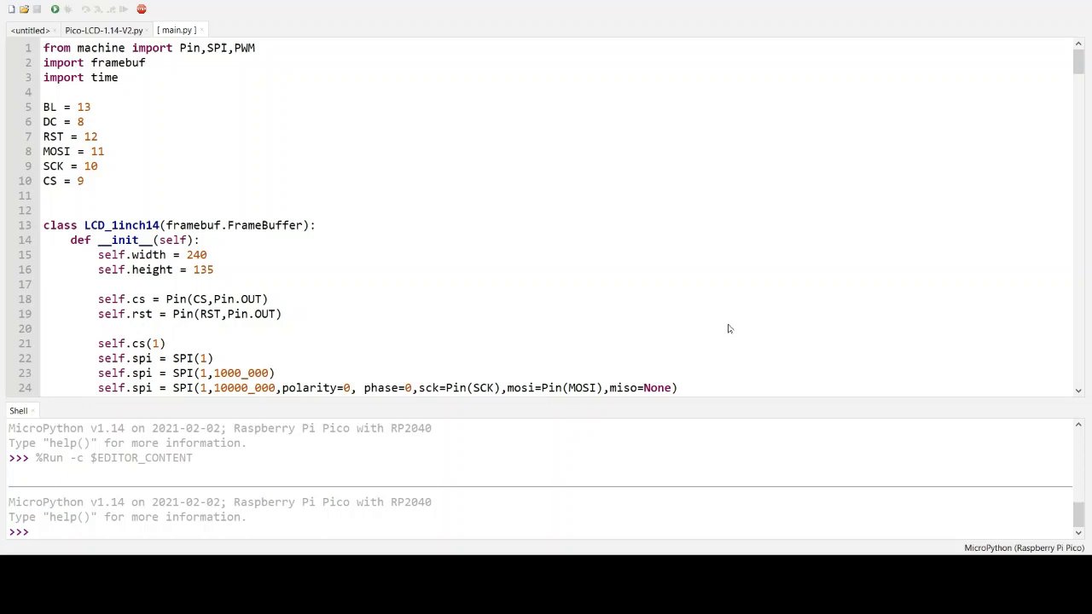
mouse_move(730, 333)
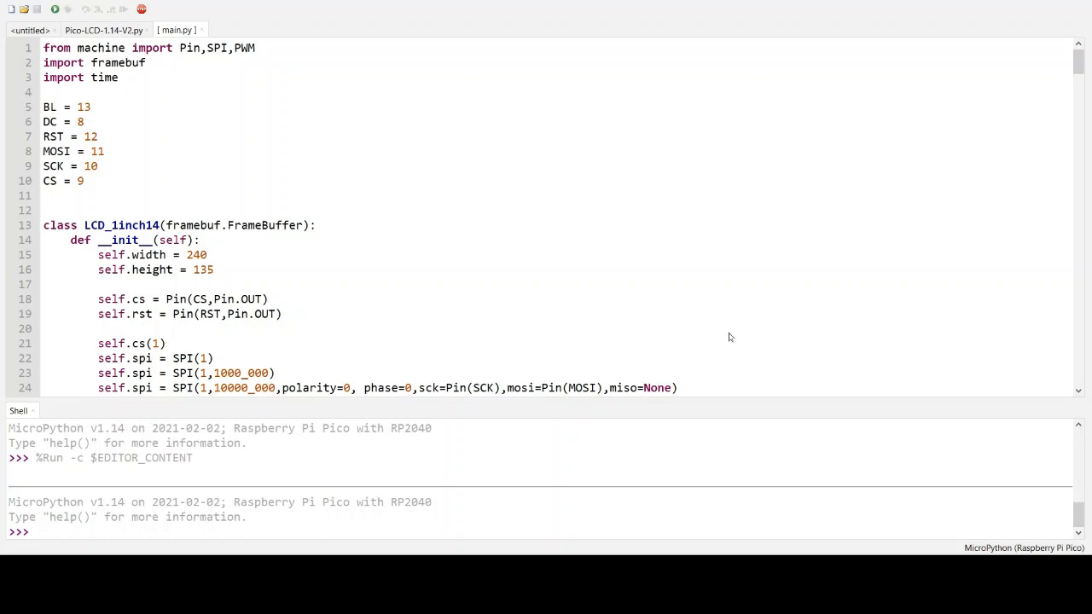
mouse_move(587, 258)
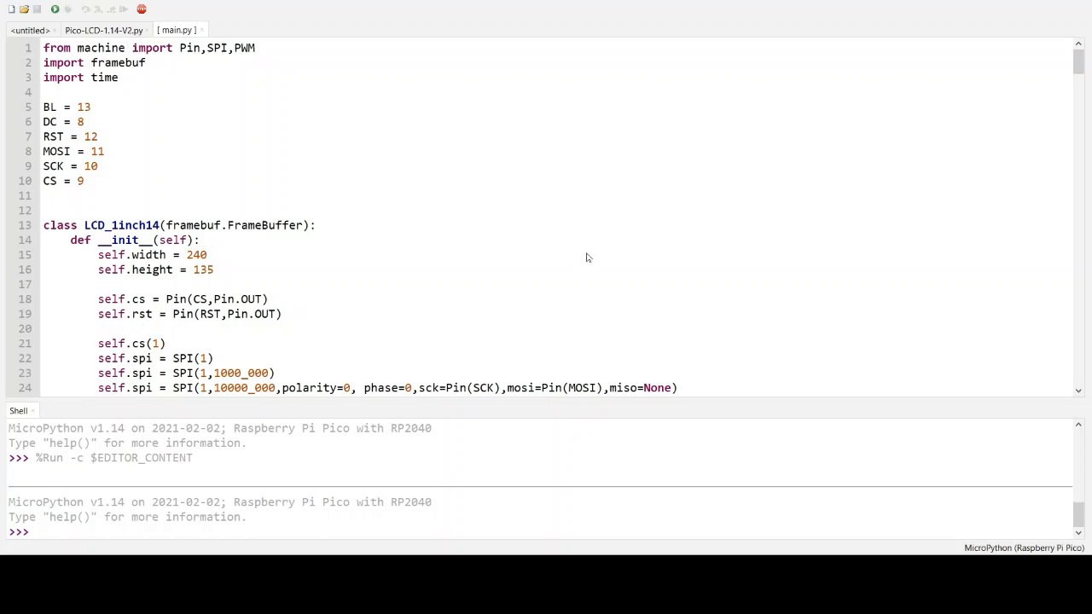
mouse_move(435, 155)
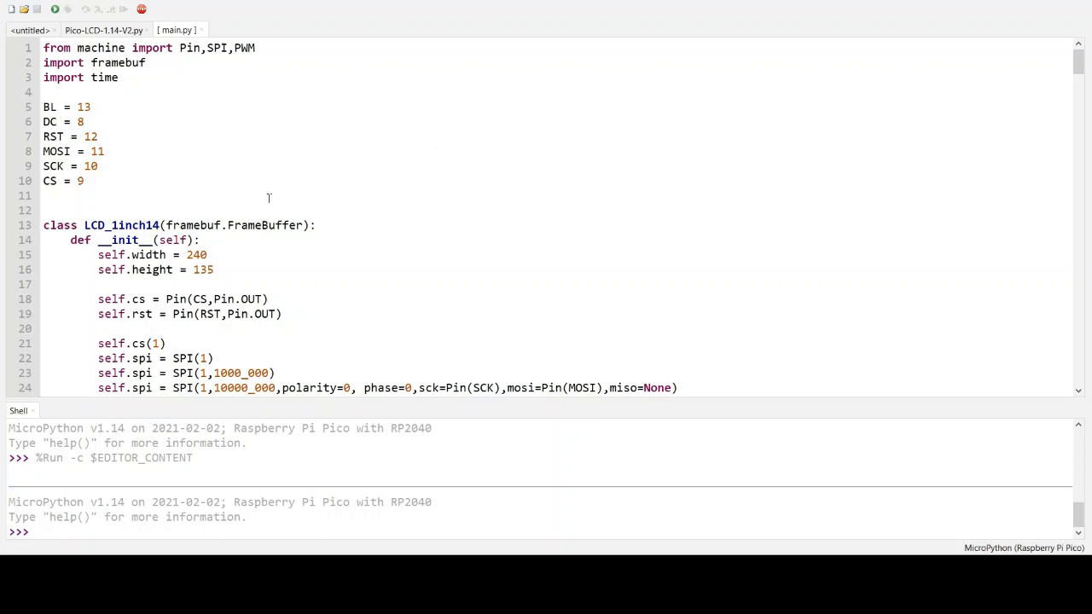
scroll(down, 3)
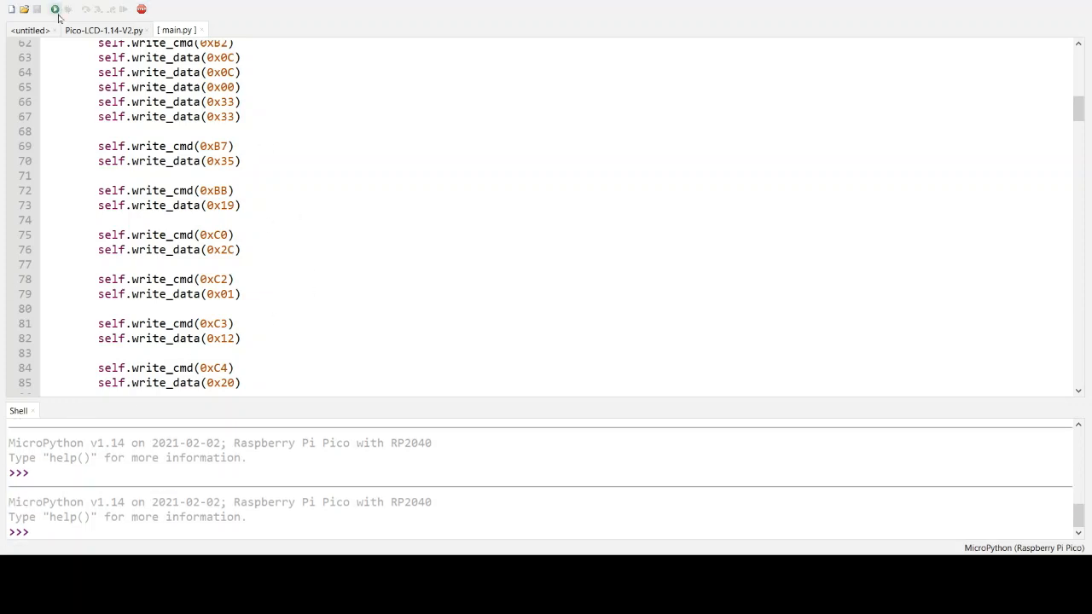
Run main.py on the Pico again from the freshly reset MicroPython prompt
click(54, 10)
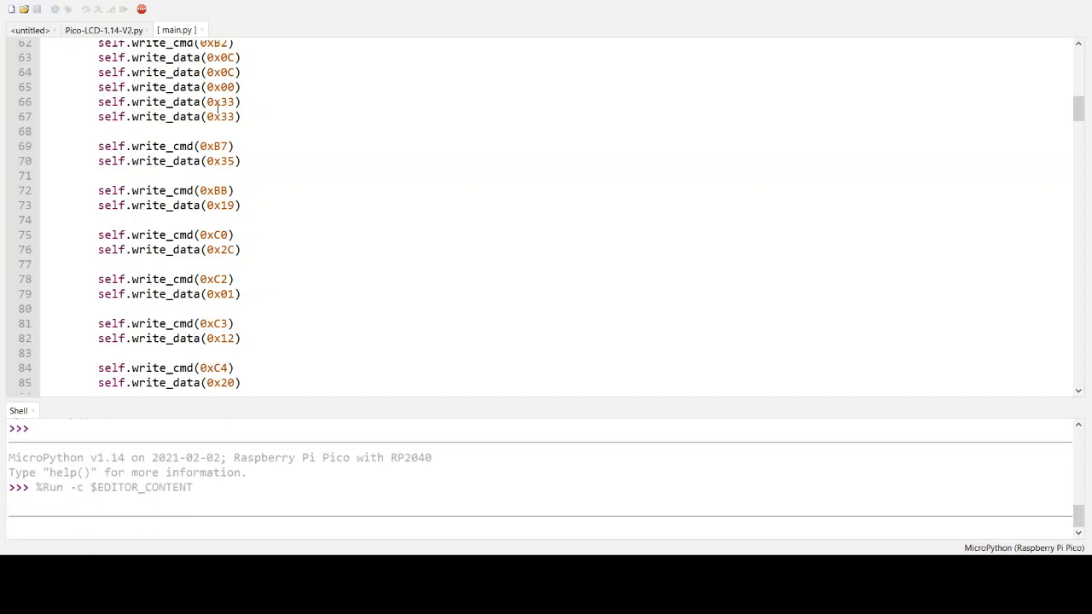
click(54, 10)
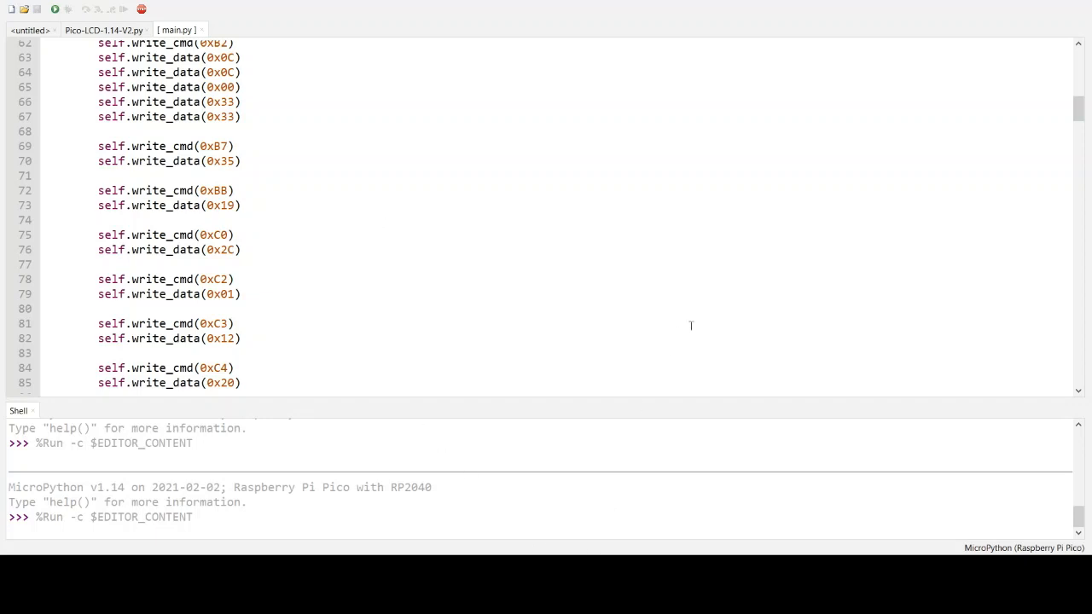
mouse_move(515, 495)
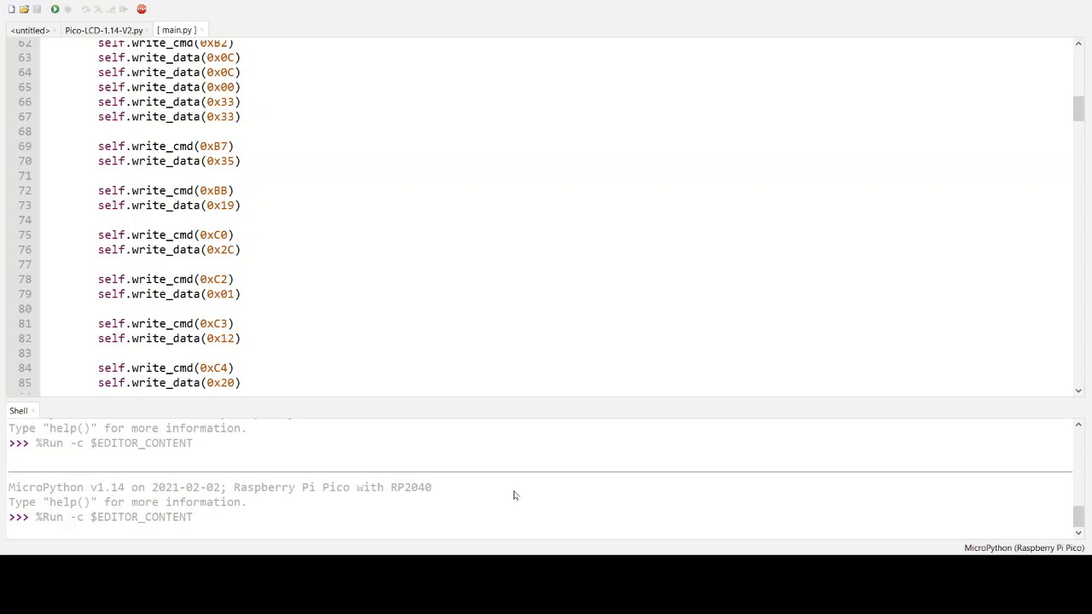
mouse_move(608, 303)
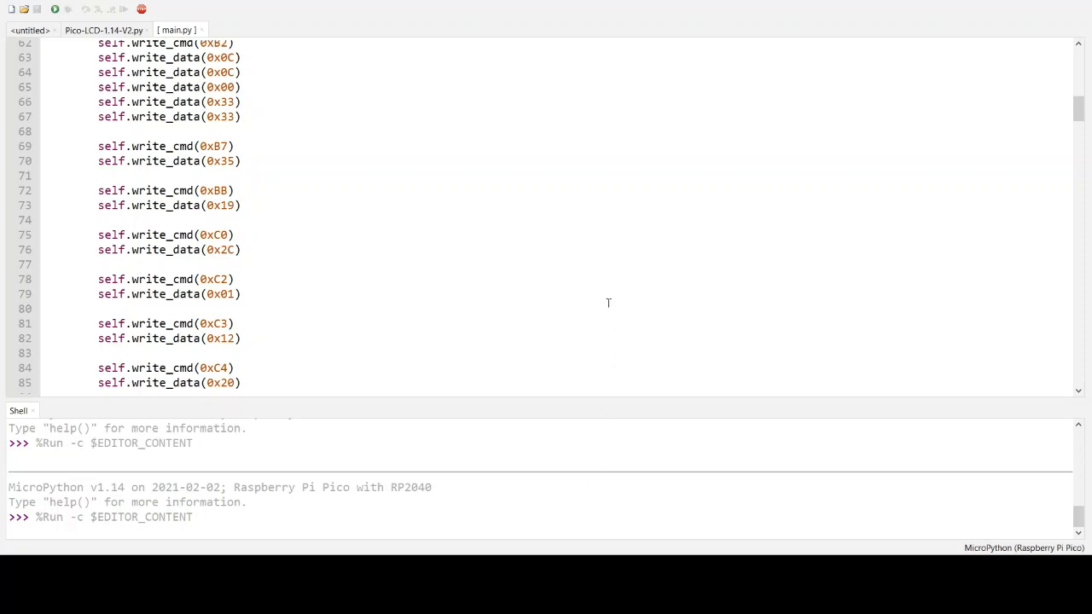